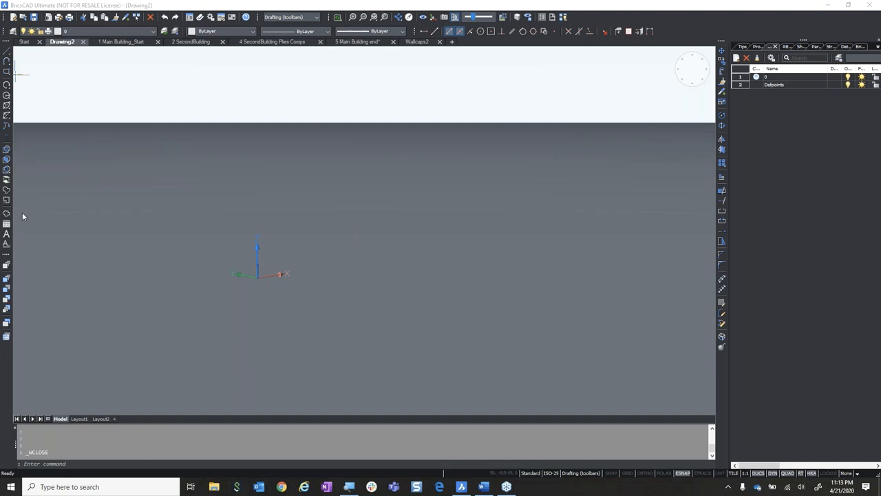
{"action": "mouse_move", "coordinate": [140, 129]}
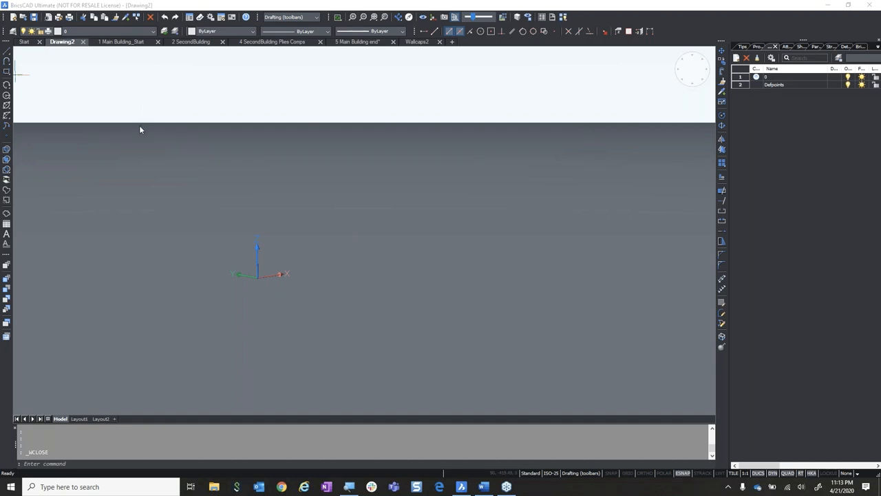
{"action": "mouse_move", "coordinate": [120, 176]}
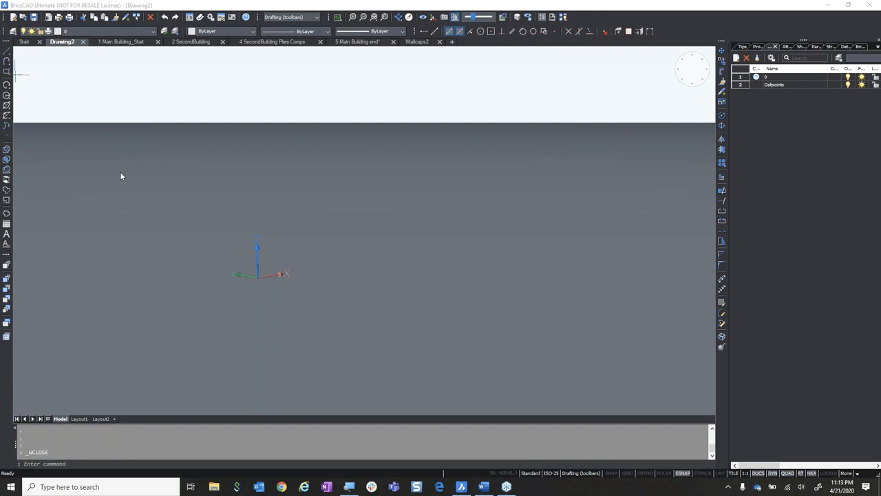
{"action": "mouse_move", "coordinate": [380, 364]}
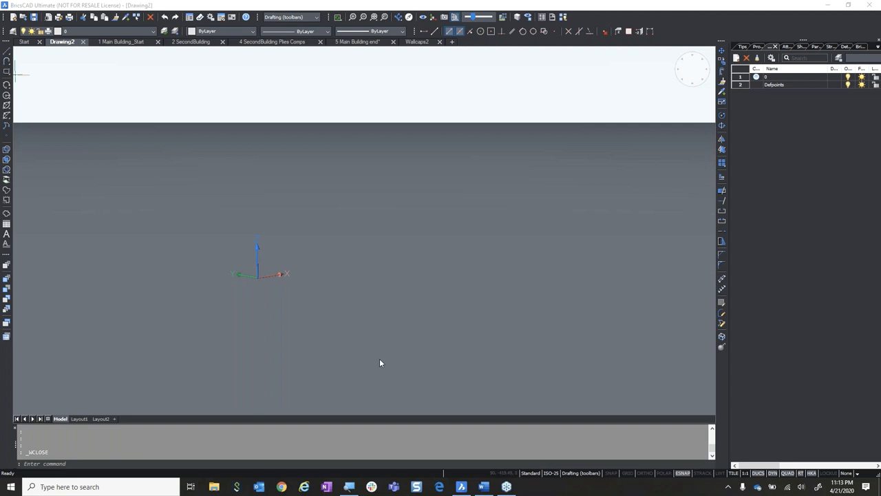
{"action": "mouse_move", "coordinate": [368, 365]}
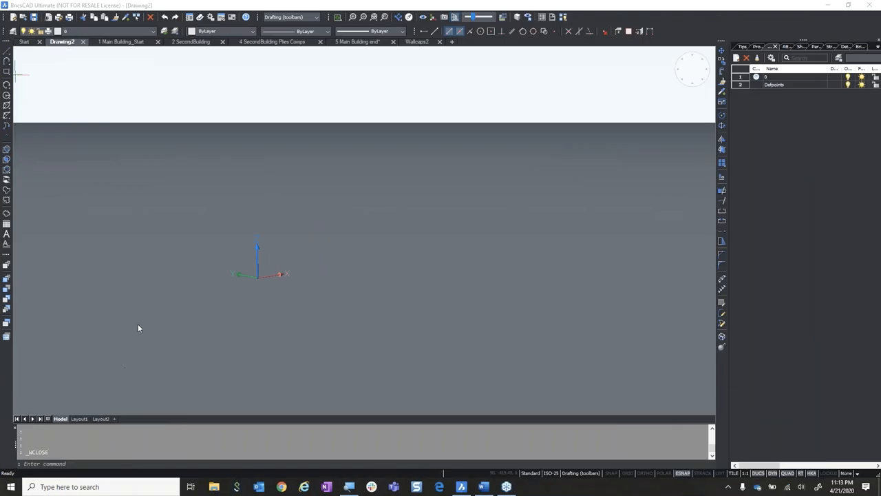
{"action": "mouse_move", "coordinate": [66, 352]}
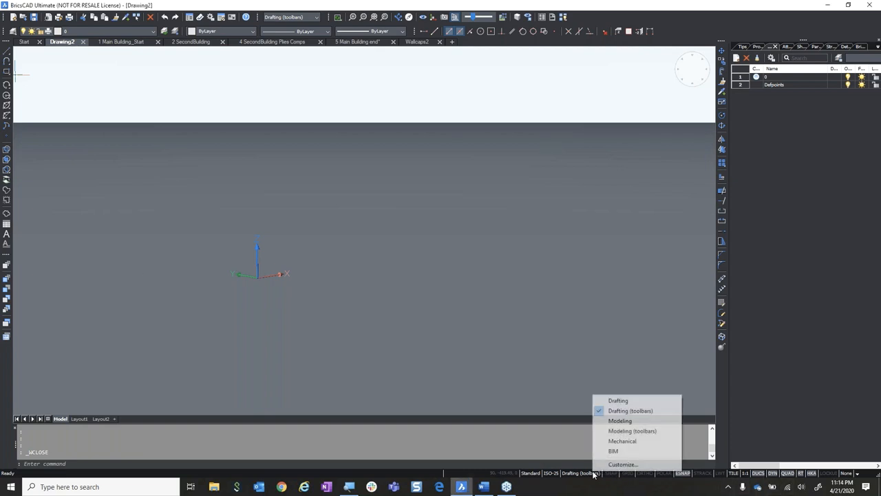
- Pick BIM from the status bar workspace list to load the building-design ribbon
{"action": "left_click", "coordinate": [612, 451]}
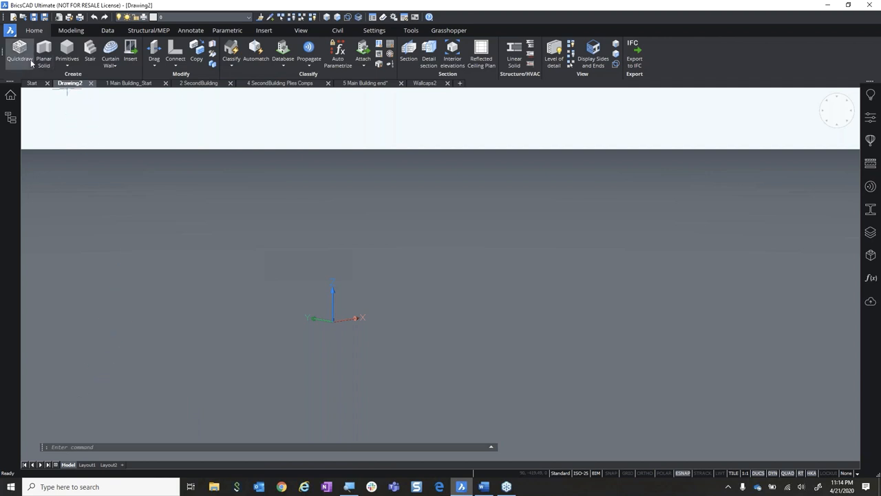
- Sketch an L-shaped multi-storey building mass with Quickdraw by placing footprint corners
{"action": "left_click", "coordinate": [19, 52]}
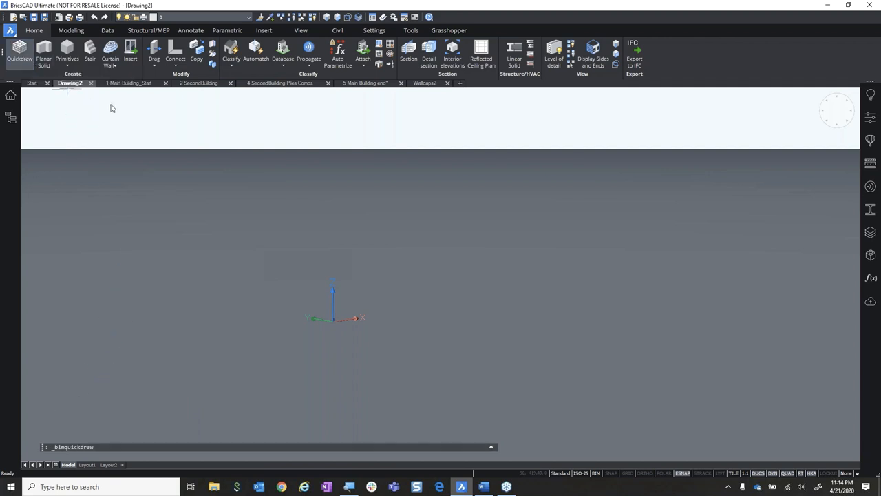
{"action": "left_click", "coordinate": [19, 49]}
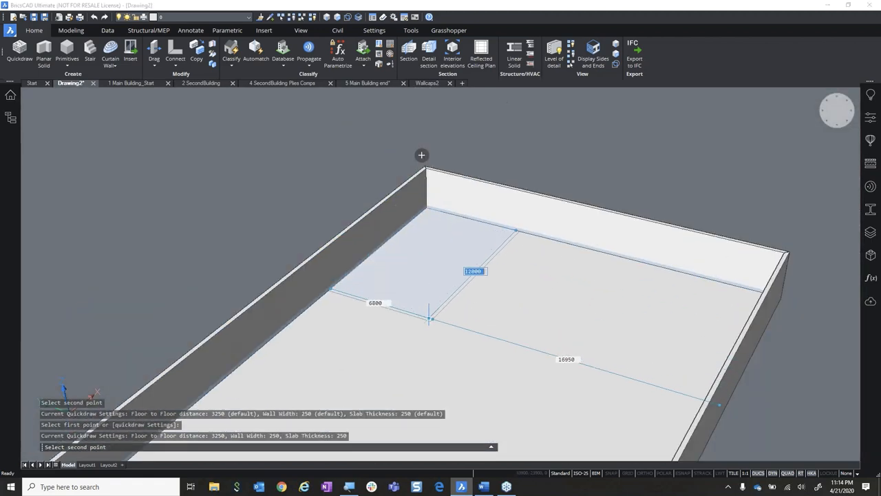
{"action": "left_click", "coordinate": [430, 321]}
{"action": "type", "text": "REC"}
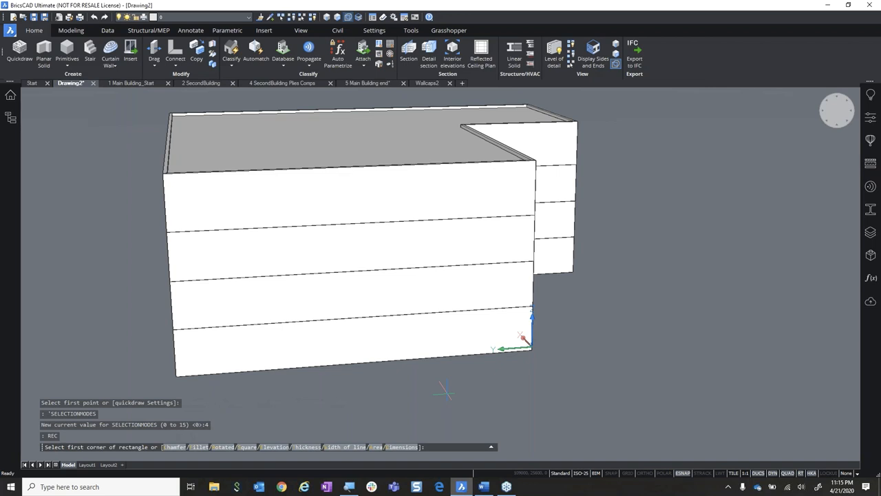
- Draw a rectangle on the ground-floor wall and show the Structure browser's Floors 0–4
{"action": "scroll", "scroll_direction": "up", "scroll_amount": 3}
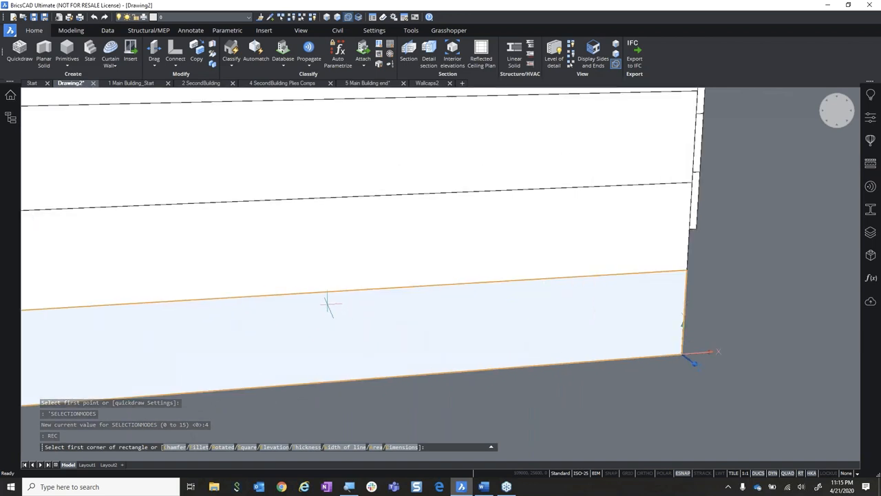
{"action": "left_click", "coordinate": [328, 305]}
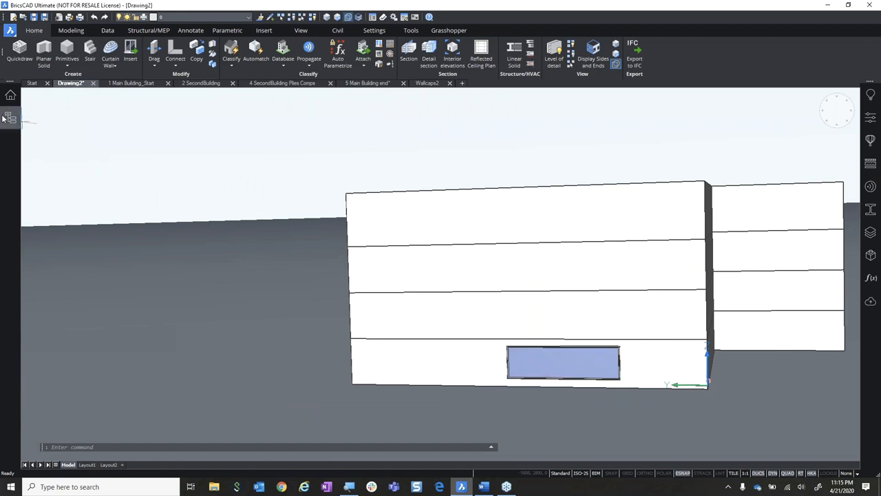
{"action": "left_click", "coordinate": [9, 117]}
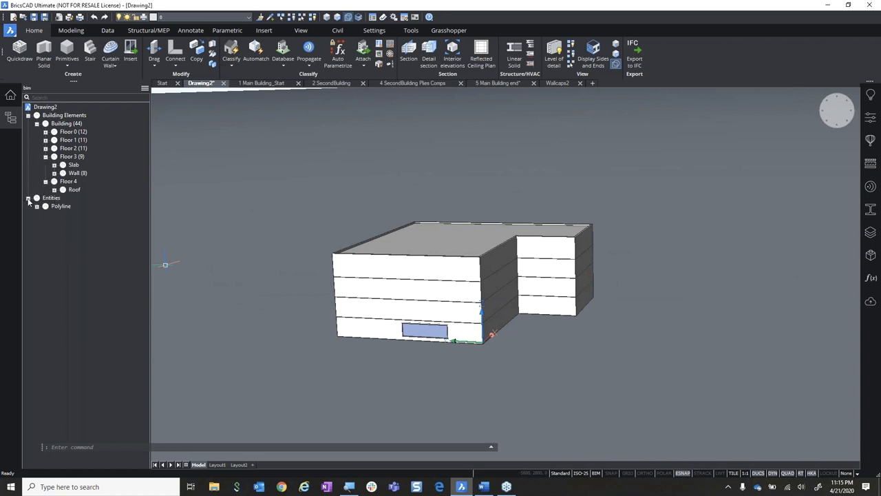
{"action": "mouse_move", "coordinate": [15, 210]}
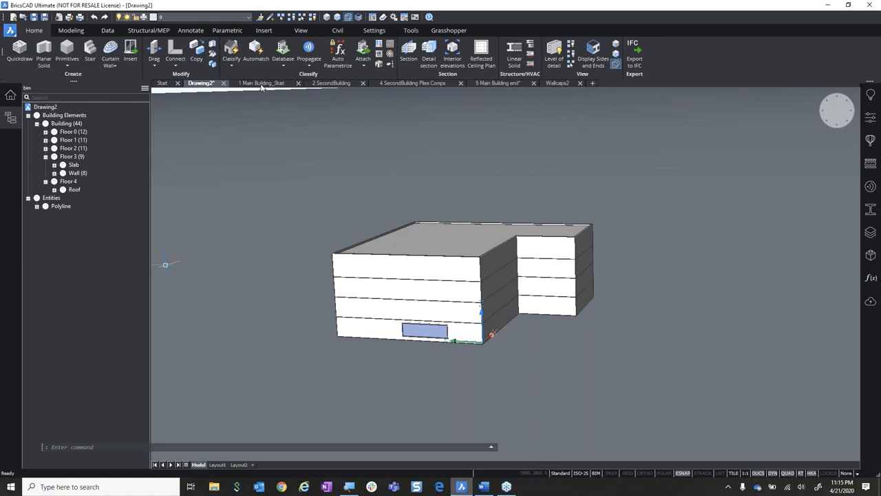
- Switch to 1 Main Building_Start and expand Entities and block references in the Structure browser
{"action": "left_click", "coordinate": [262, 82]}
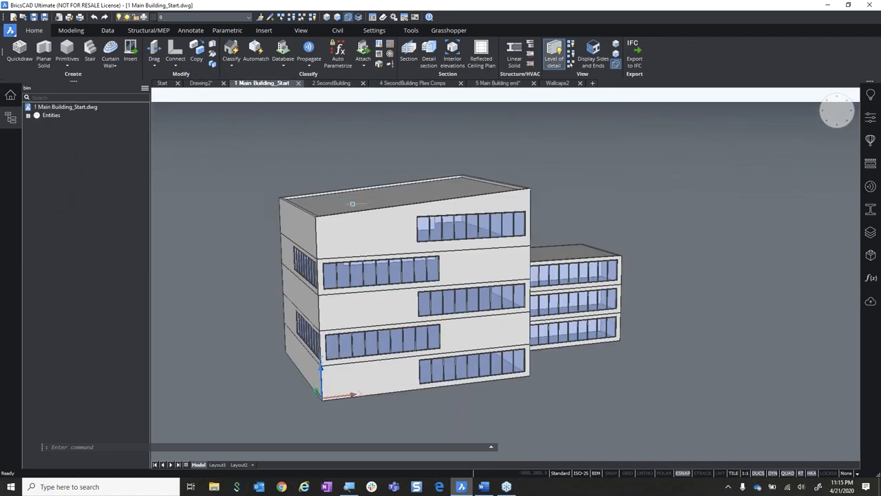
{"action": "left_click", "coordinate": [352, 203]}
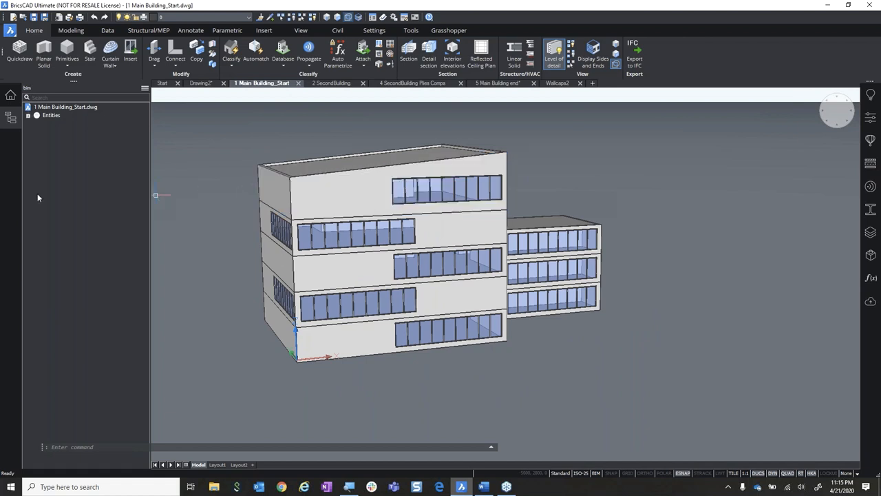
{"action": "mouse_move", "coordinate": [543, 197]}
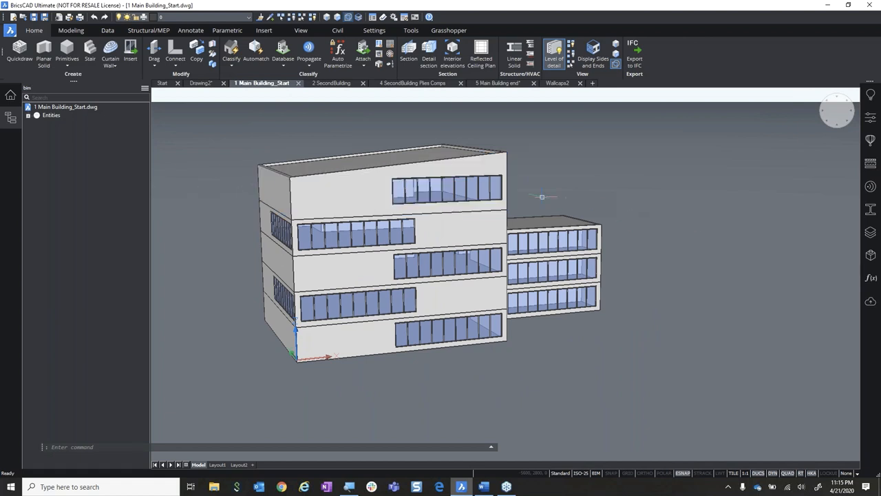
{"action": "mouse_move", "coordinate": [741, 204]}
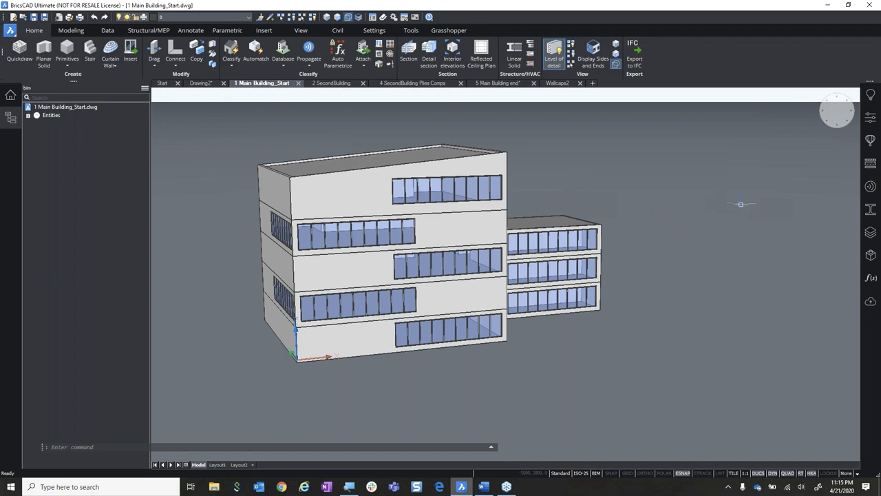
{"action": "mouse_move", "coordinate": [736, 209]}
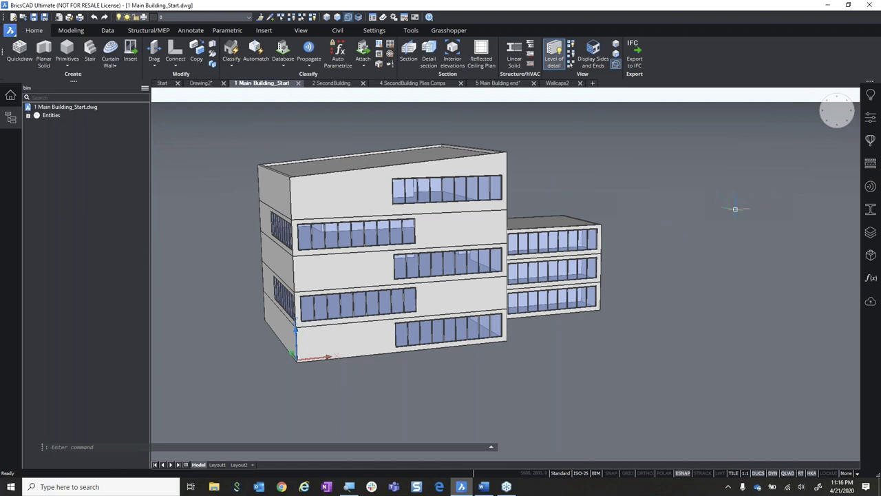
{"action": "left_click", "coordinate": [427, 189]}
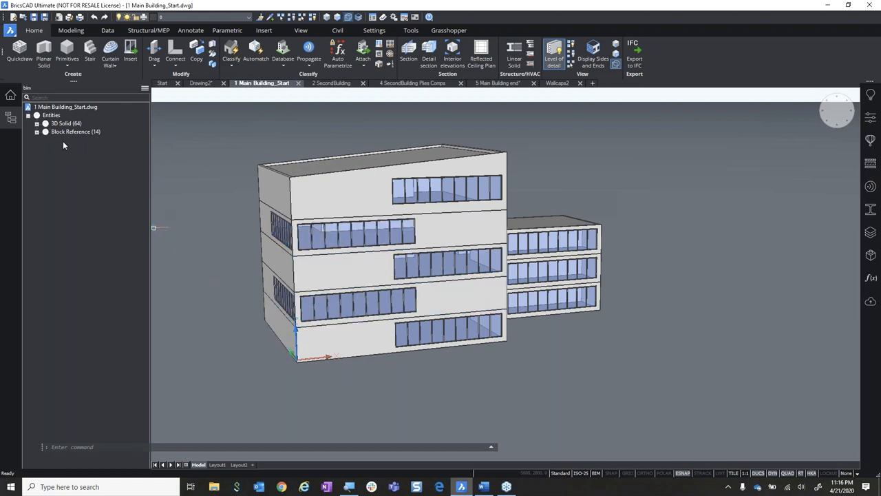
{"action": "left_click", "coordinate": [38, 124]}
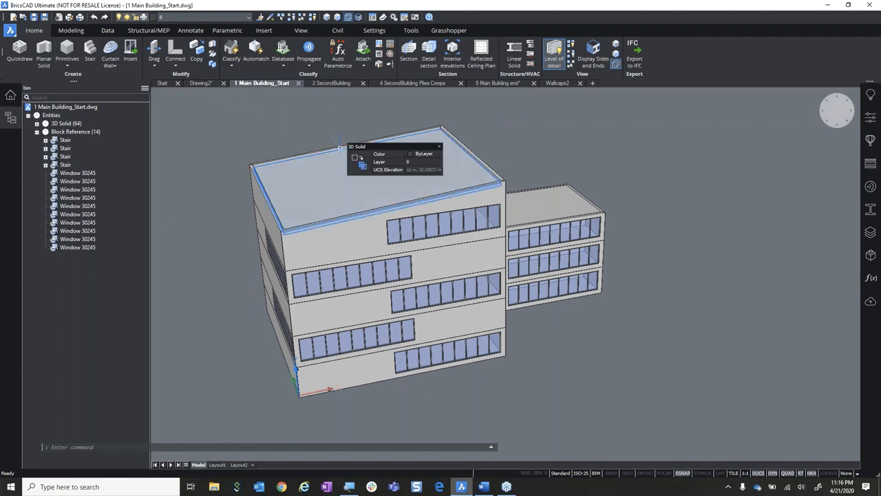
{"action": "mouse_move", "coordinate": [325, 196]}
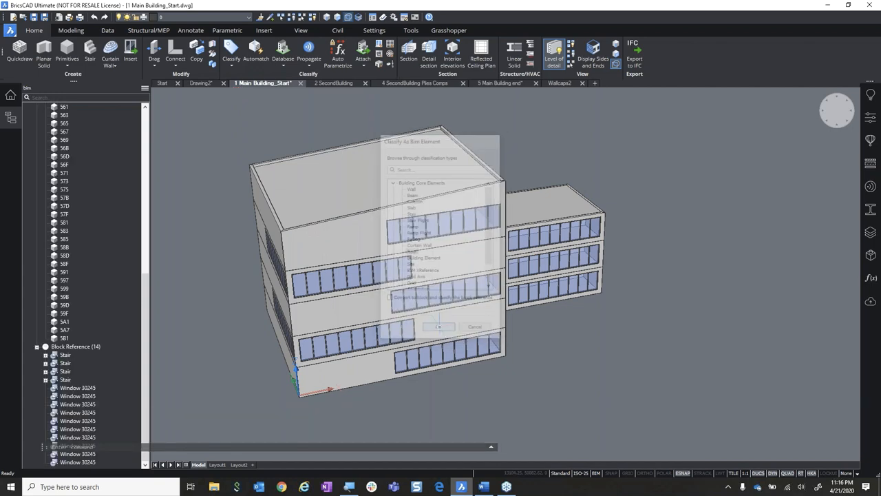
- Classify the top solid as Roof and confirm it under Building Elements
{"action": "left_click", "coordinate": [439, 326]}
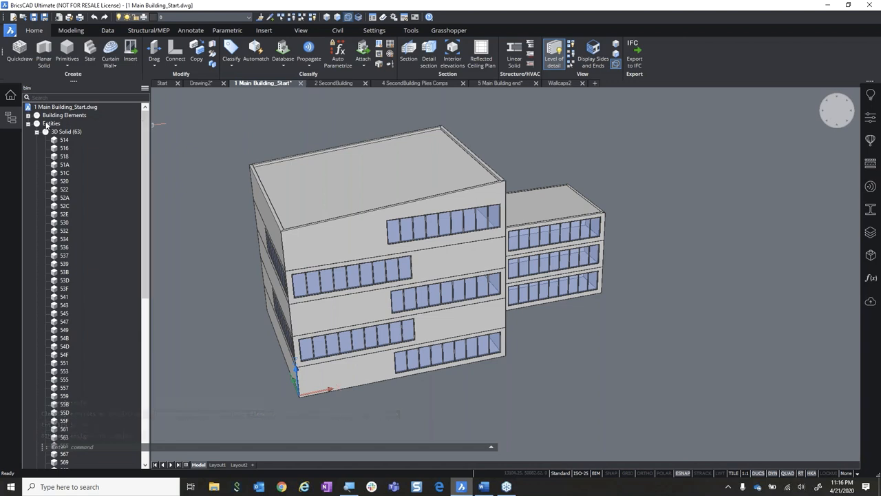
{"action": "left_click", "coordinate": [37, 115]}
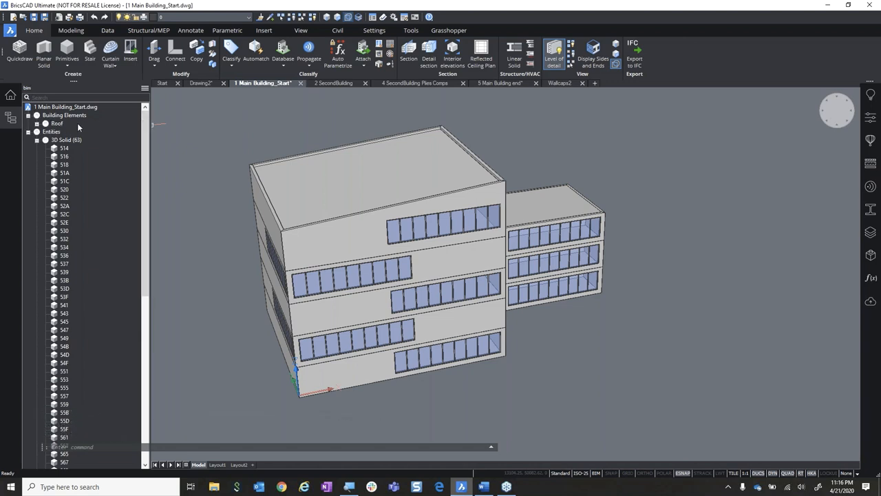
{"action": "left_click", "coordinate": [36, 124]}
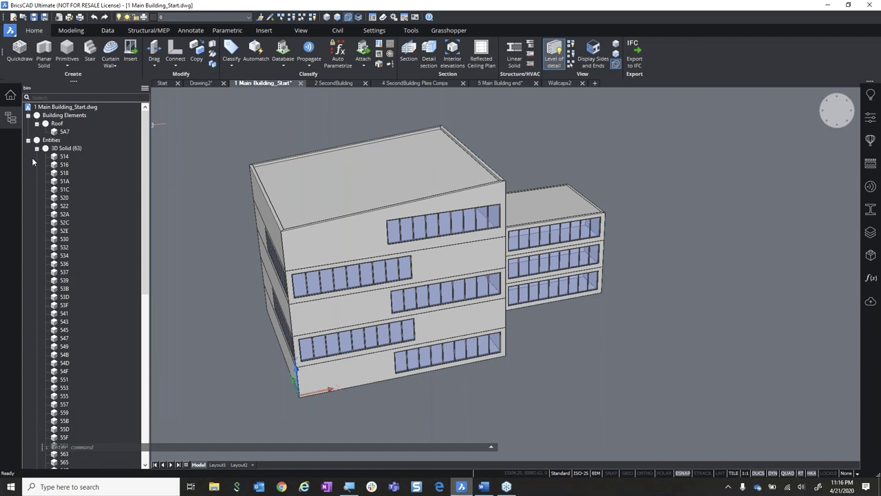
{"action": "left_click", "coordinate": [460, 212]}
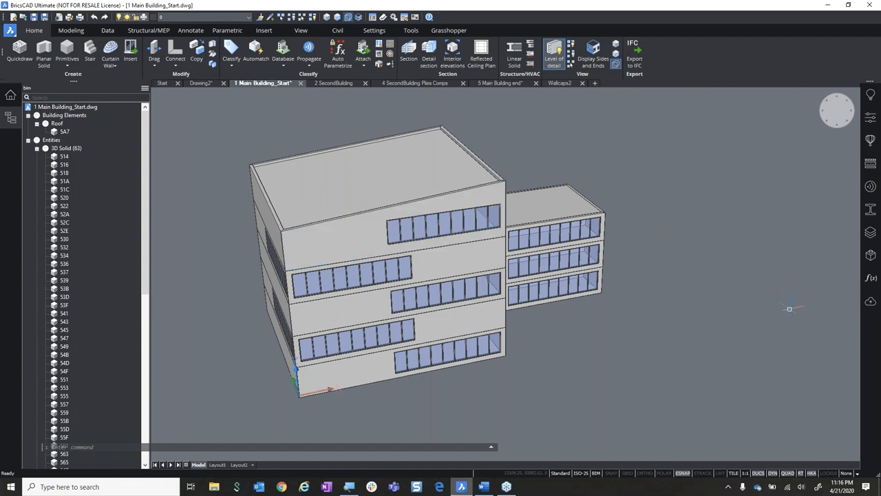
{"action": "mouse_move", "coordinate": [766, 358]}
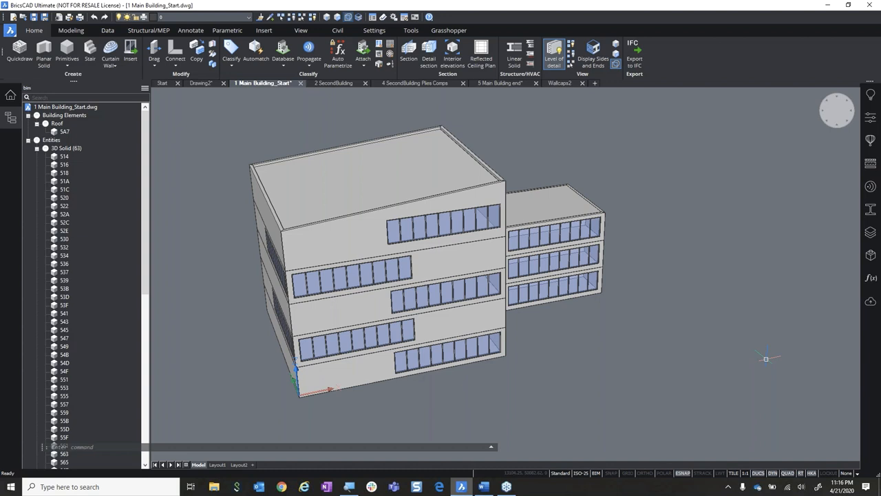
{"action": "mouse_move", "coordinate": [231, 52]}
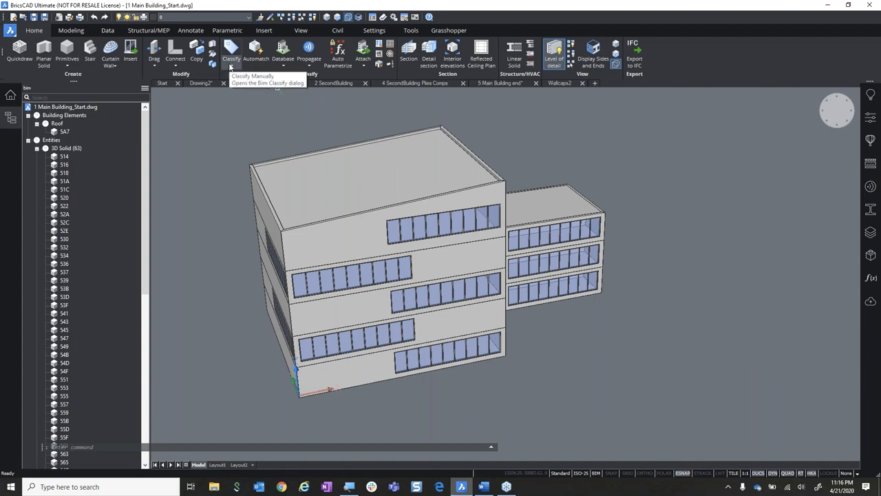
- Auto-classify the whole drawing, then expand Building > Floor 4 to list its slabs and walls
{"action": "left_click", "coordinate": [232, 53]}
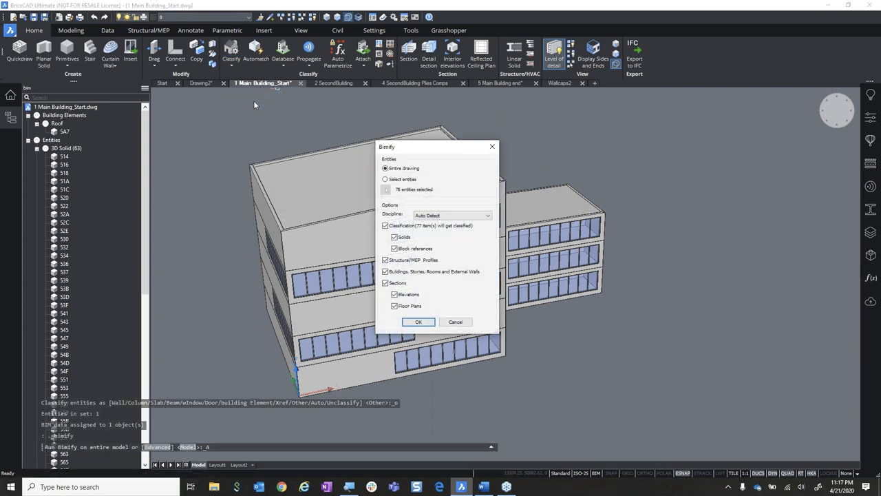
{"action": "mouse_move", "coordinate": [422, 203]}
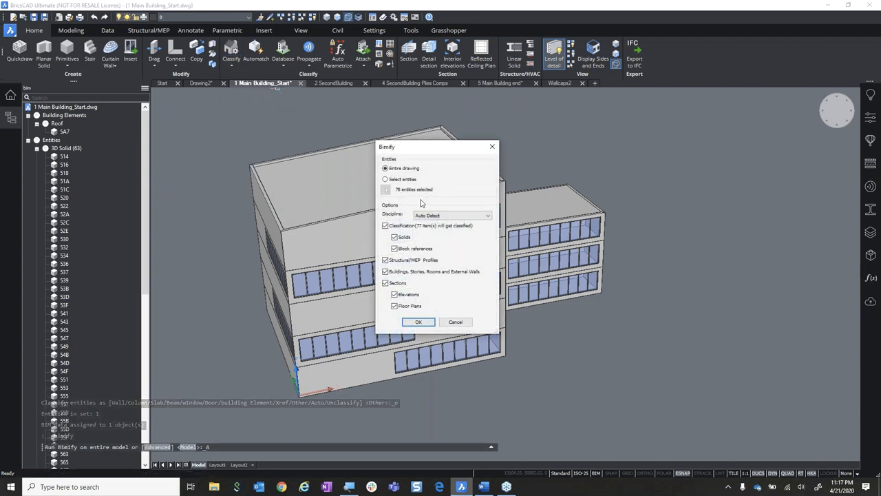
{"action": "left_click", "coordinate": [418, 322]}
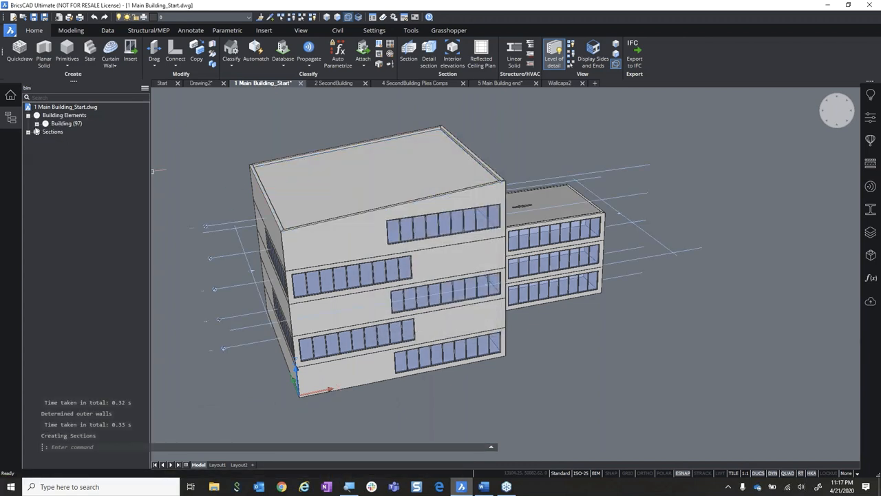
{"action": "left_click", "coordinate": [45, 123]}
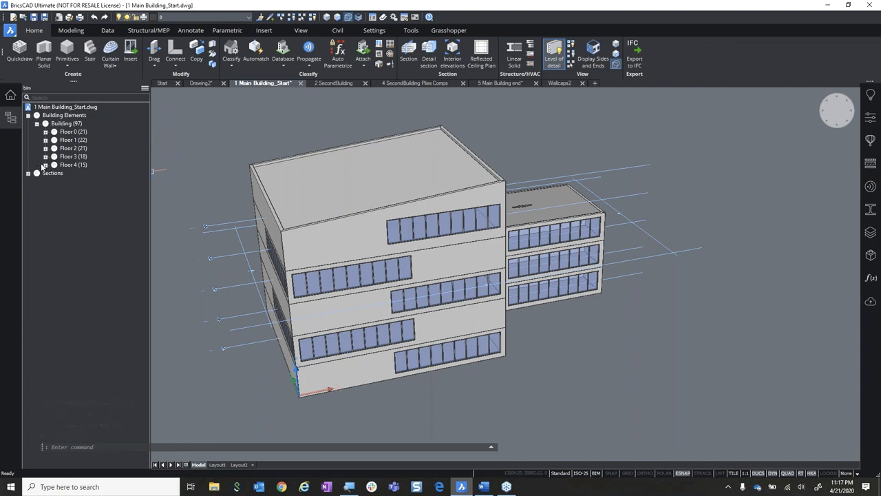
{"action": "left_click", "coordinate": [45, 165]}
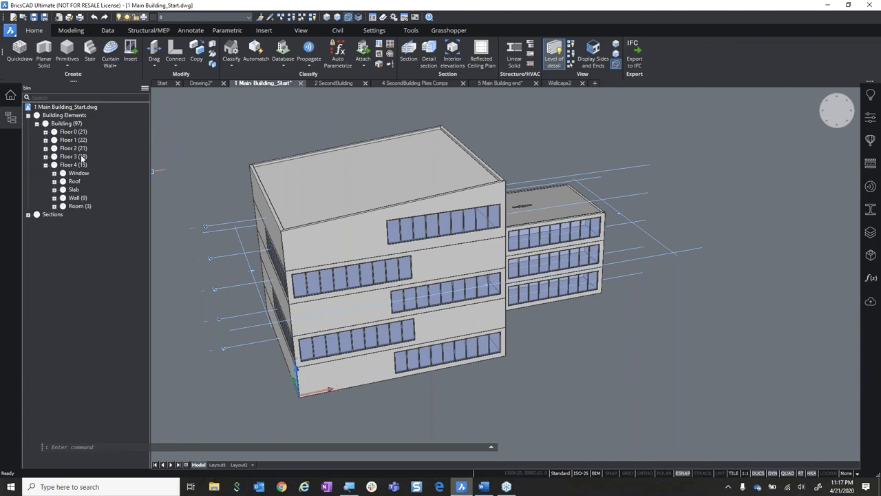
{"action": "left_click", "coordinate": [63, 190]}
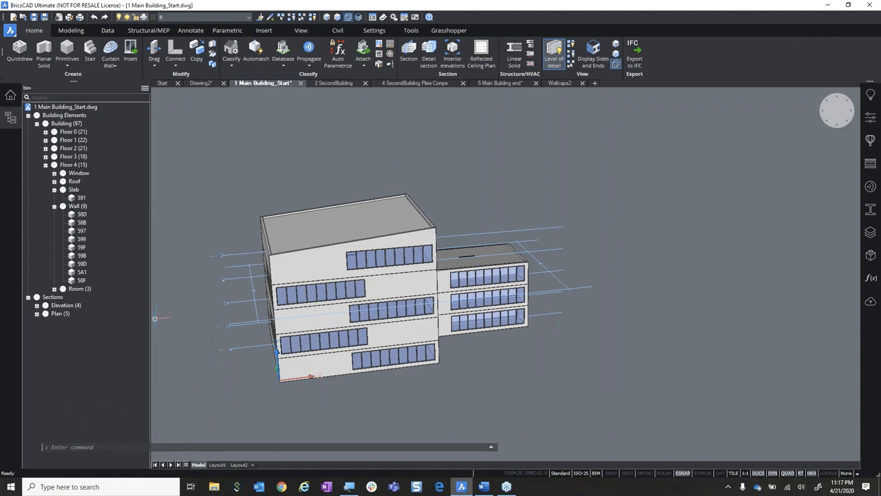
{"action": "mouse_move", "coordinate": [177, 355]}
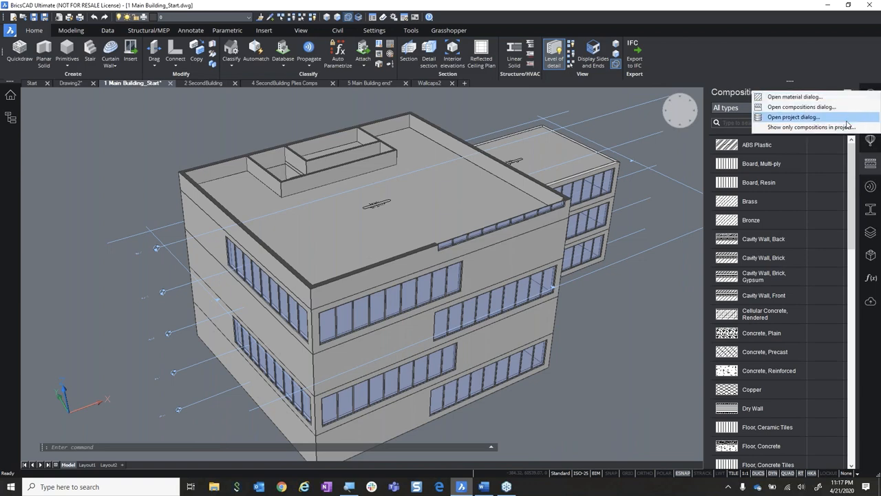
- Filter compositions to project only and apply Cavity Wall, Back to the parapet walls
{"action": "left_click", "coordinate": [813, 127]}
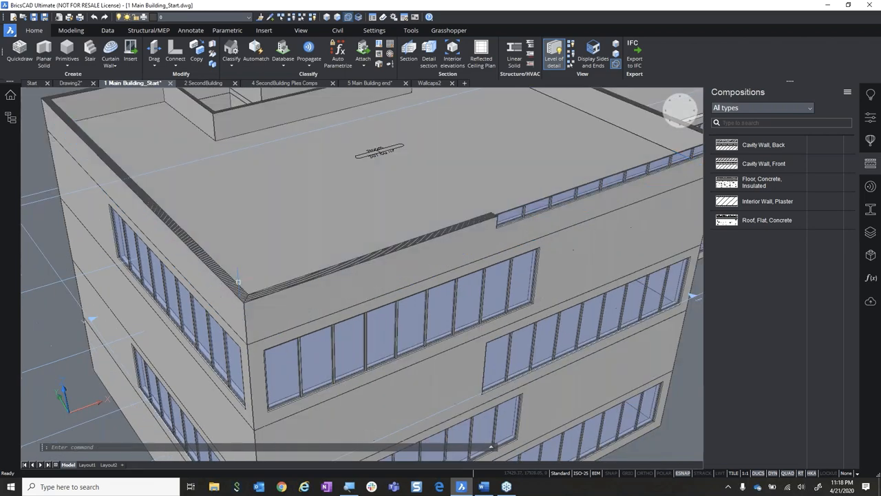
{"action": "mouse_move", "coordinate": [31, 284]}
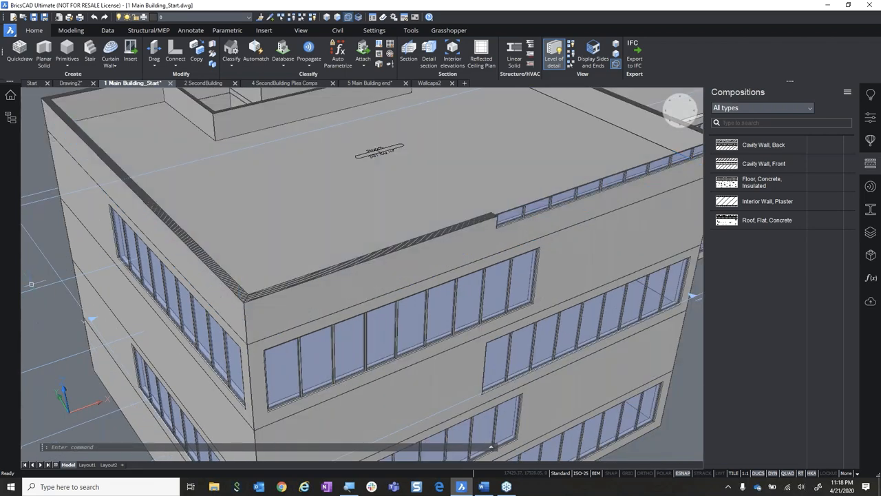
{"action": "left_click", "coordinate": [763, 144]}
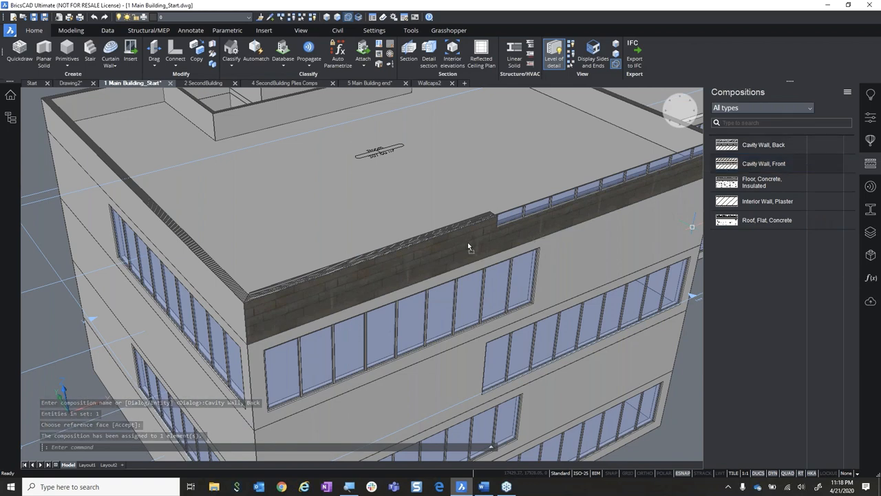
{"action": "left_click", "coordinate": [762, 182]}
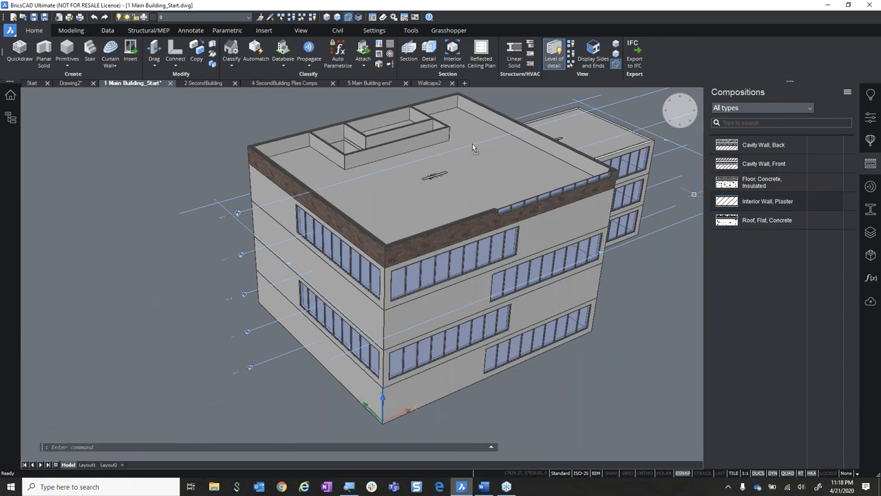
- Expand the building structure tree and view a top-floor window's properties
{"action": "left_click", "coordinate": [423, 141]}
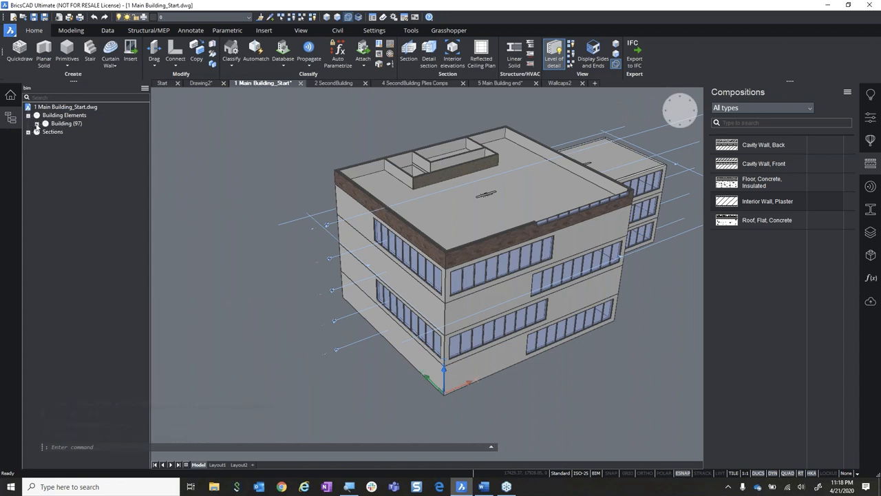
{"action": "left_click", "coordinate": [37, 123]}
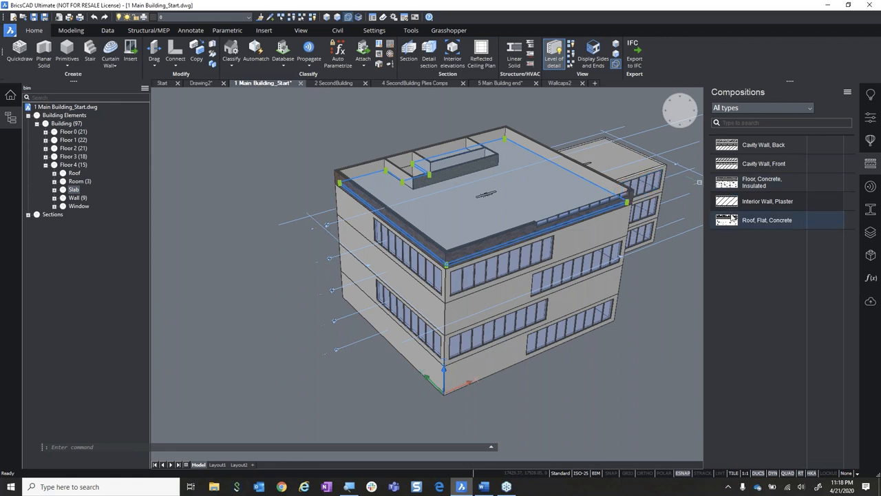
{"action": "left_click", "coordinate": [762, 183]}
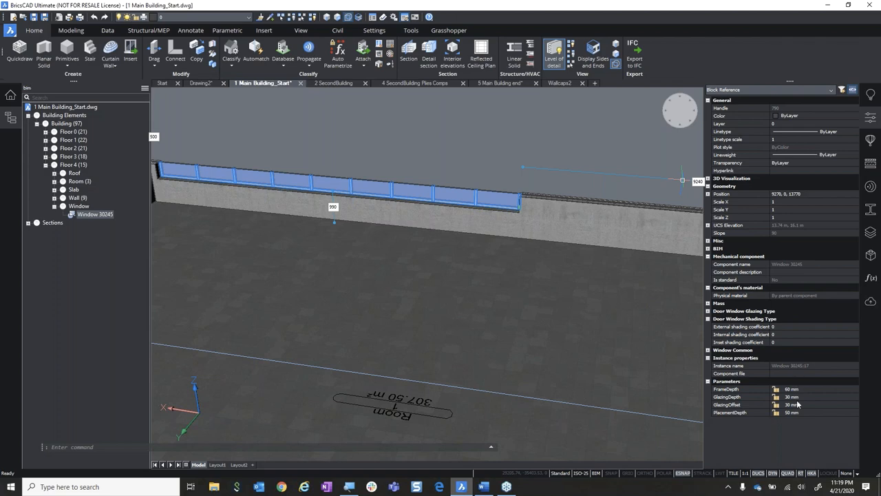
- Drag Roof, Flat, Concrete onto the roof slab and accept the reference face
{"action": "left_click", "coordinate": [792, 389]}
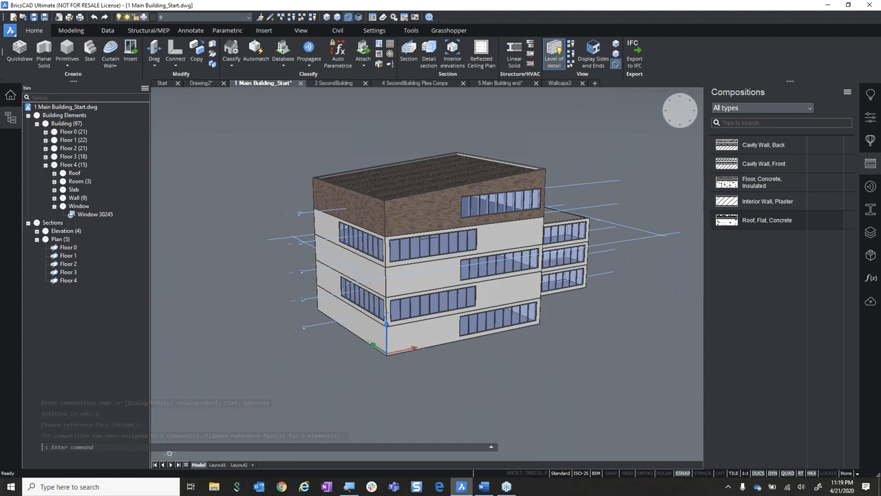
{"action": "mouse_move", "coordinate": [257, 50]}
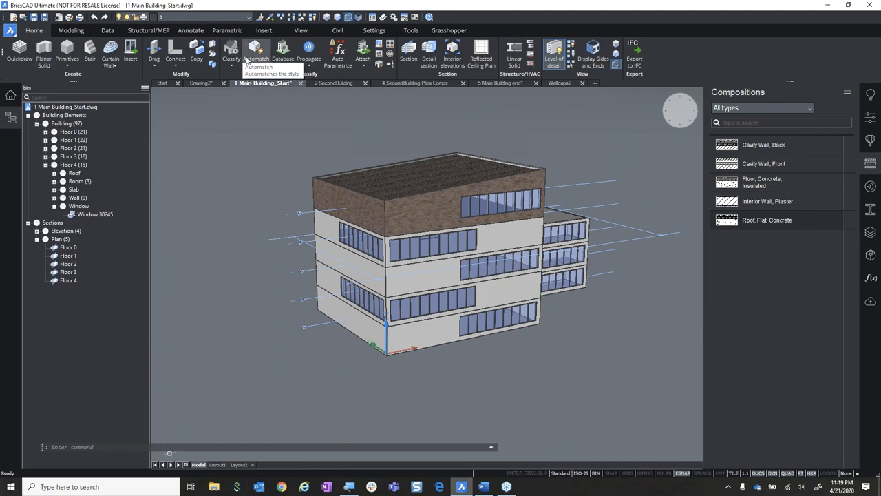
- Run Automatch on compositions and window parameters with Autocomplete as the source
{"action": "left_click", "coordinate": [256, 51]}
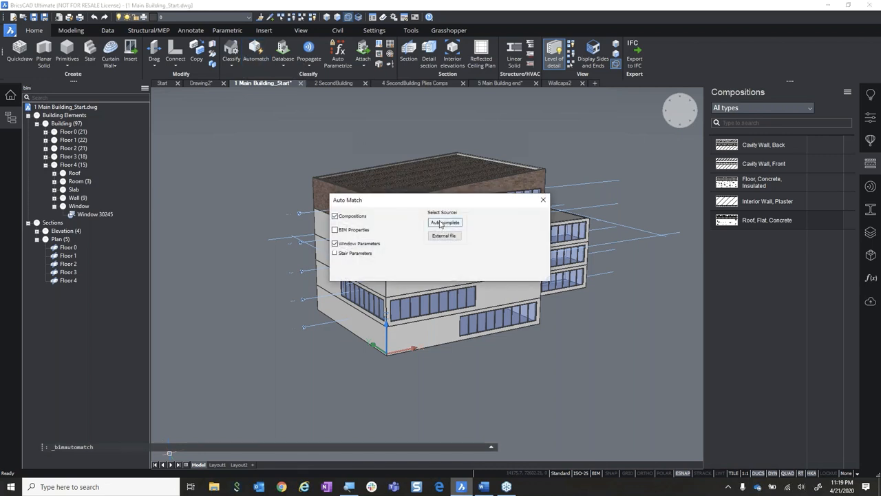
{"action": "left_click", "coordinate": [444, 222]}
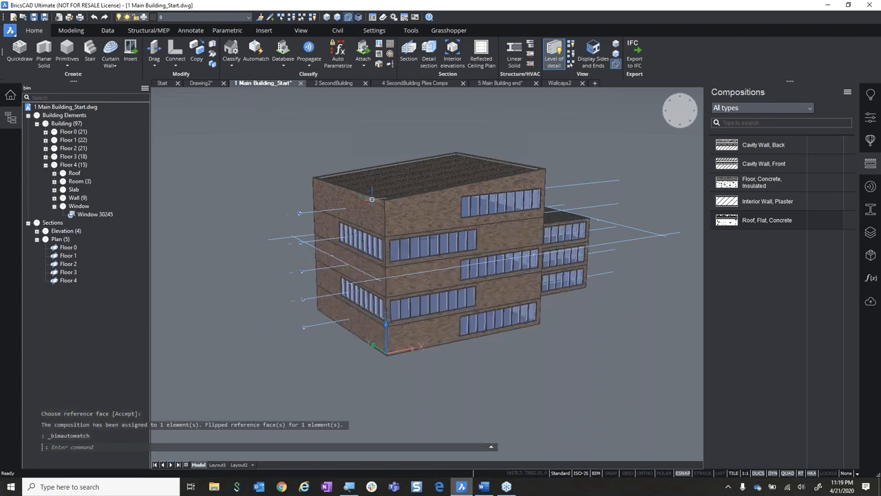
{"action": "left_click", "coordinate": [445, 208]}
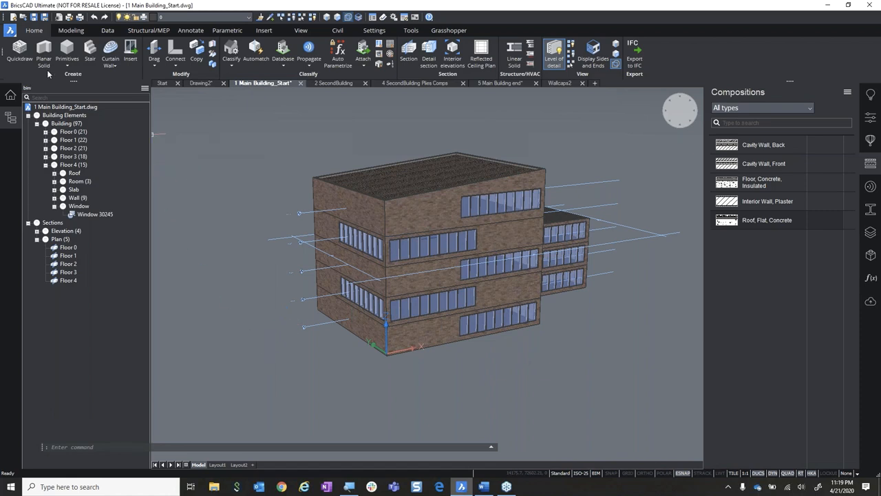
- Save over 3 Main Building_after AM.dwg, confirm replacement, and switch to 2 SecondBuilding
{"action": "left_click", "coordinate": [10, 16]}
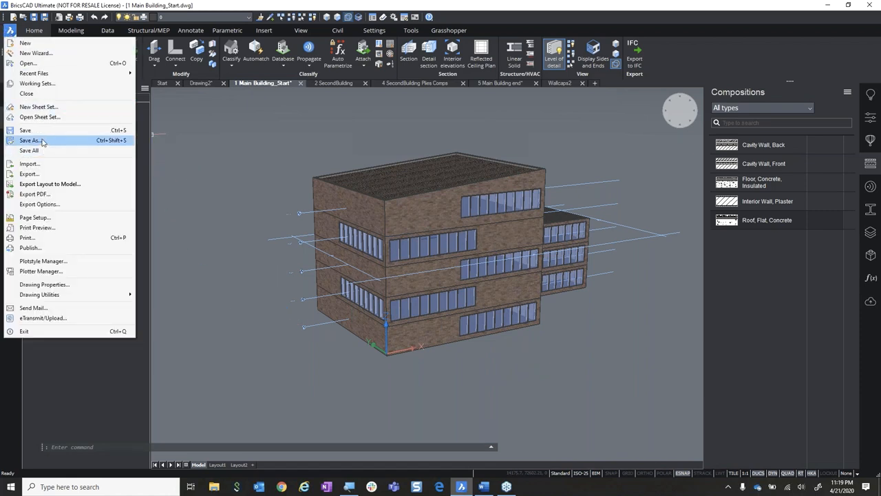
{"action": "left_click", "coordinate": [30, 141]}
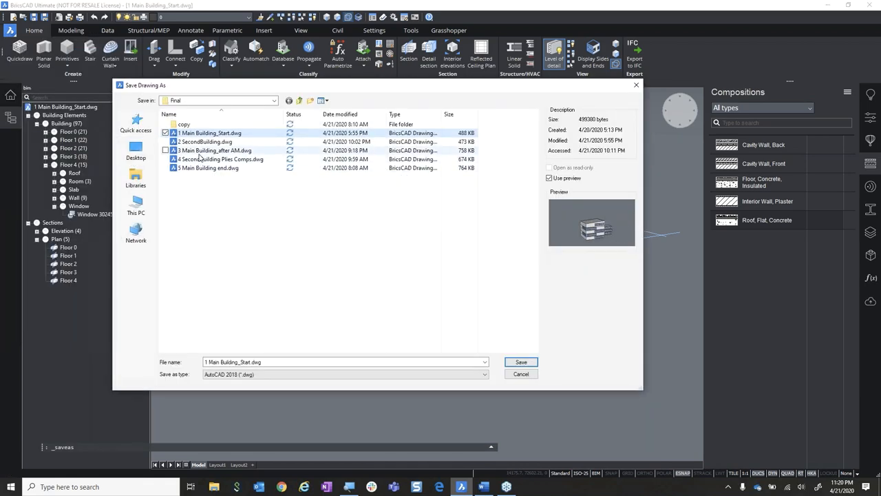
{"action": "left_click", "coordinate": [522, 362]}
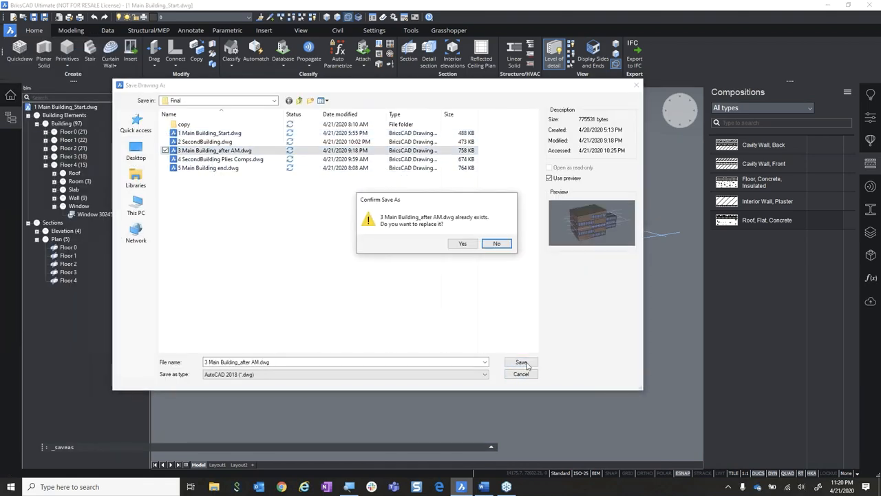
{"action": "left_click", "coordinate": [462, 244]}
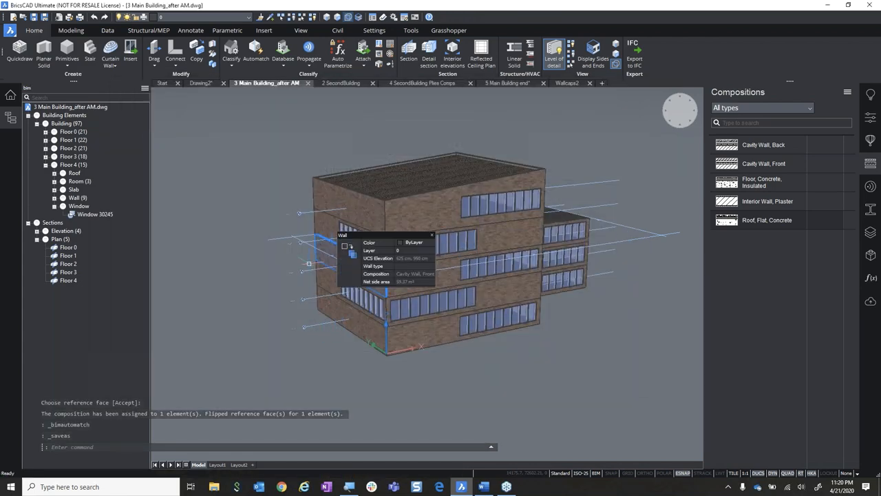
{"action": "left_click", "coordinate": [340, 83]}
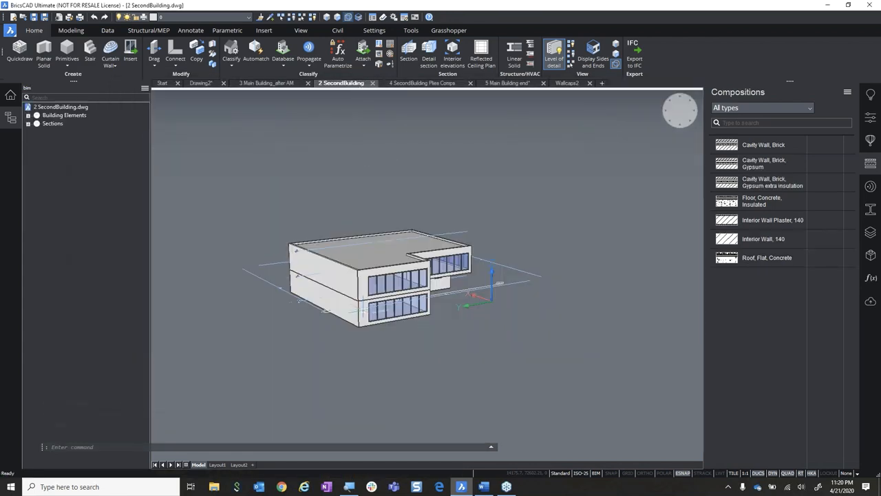
- Expand the second building's floors and Automatch from external file 3 Main Building_after AM.dwg
{"action": "left_click", "coordinate": [30, 115]}
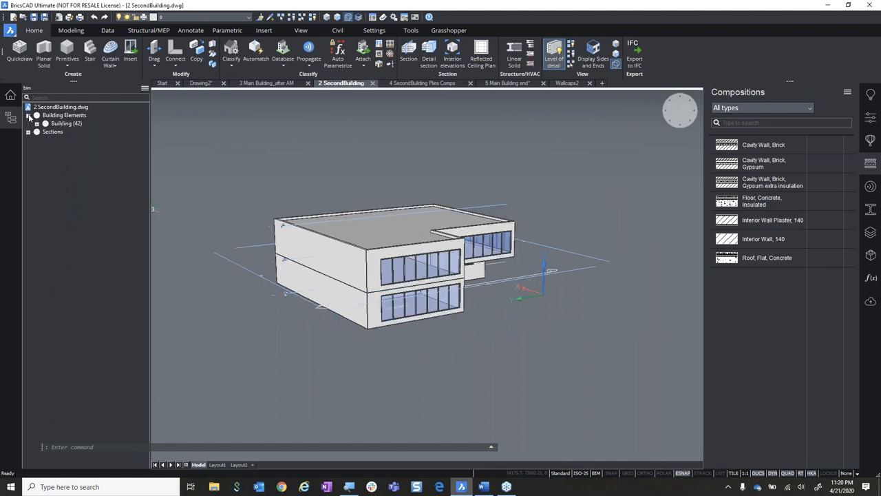
{"action": "left_click", "coordinate": [30, 123]}
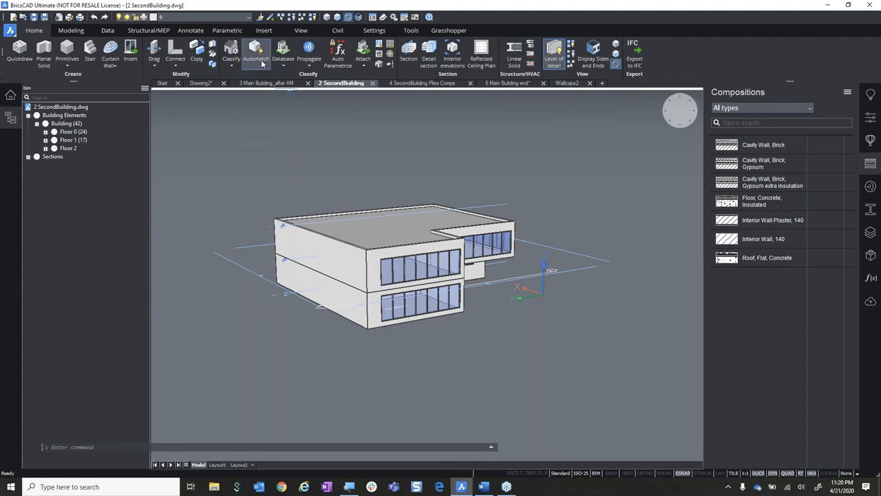
{"action": "left_click", "coordinate": [256, 52]}
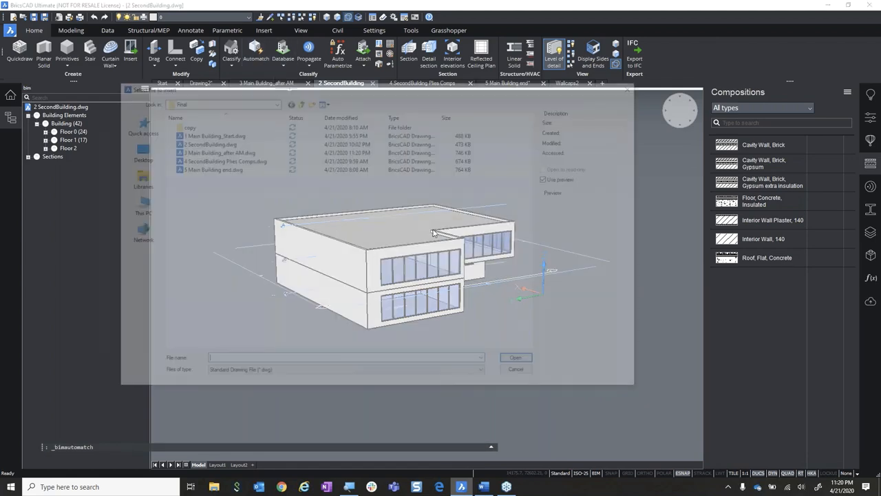
{"action": "left_click", "coordinate": [215, 150]}
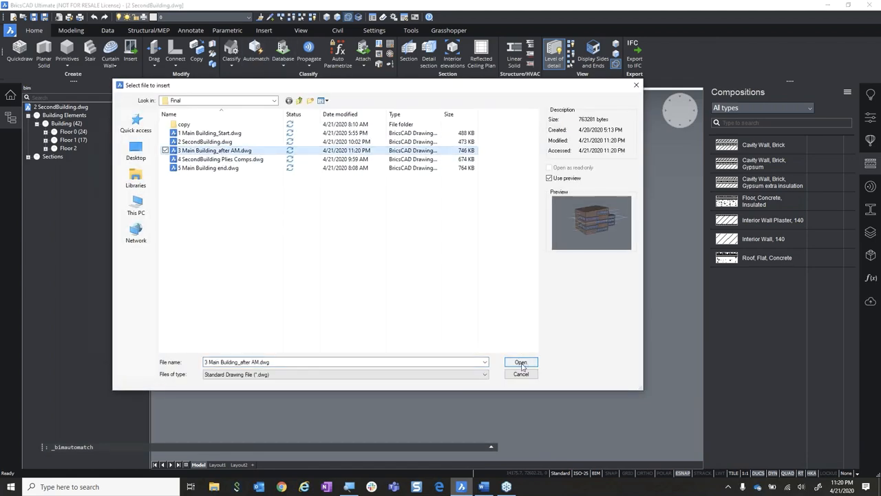
{"action": "left_click", "coordinate": [520, 362]}
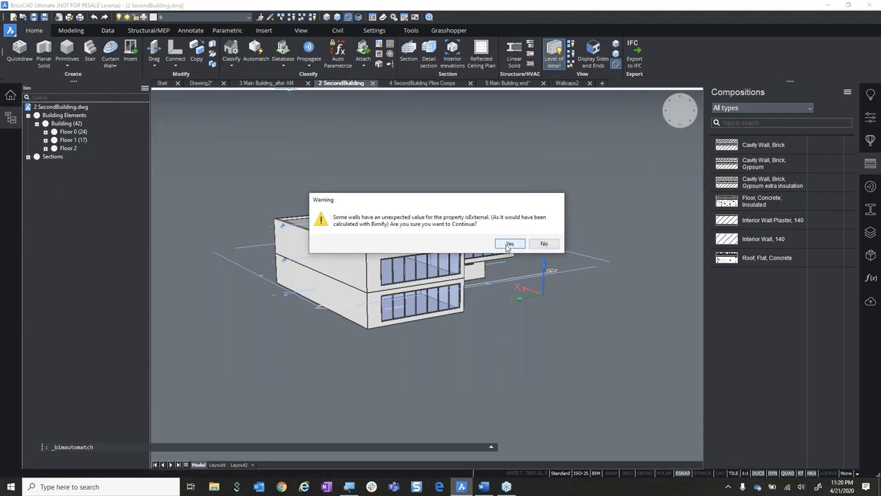
{"action": "left_click", "coordinate": [509, 243]}
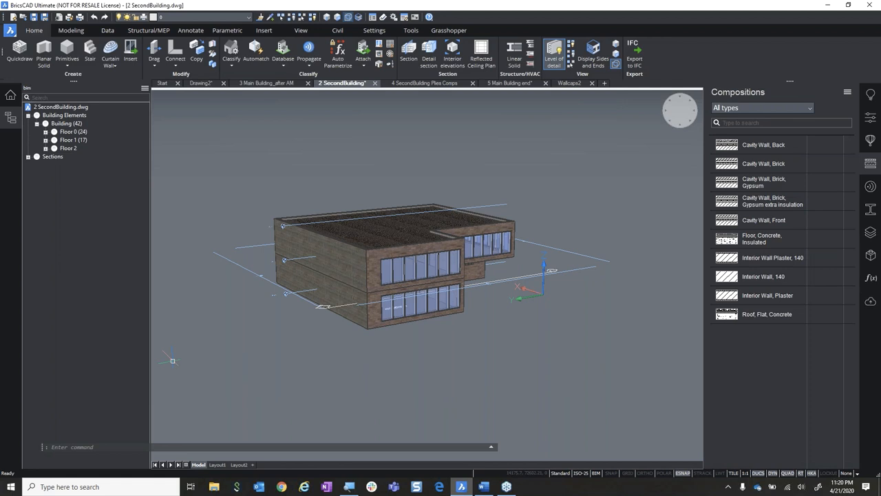
{"action": "mouse_move", "coordinate": [292, 369]}
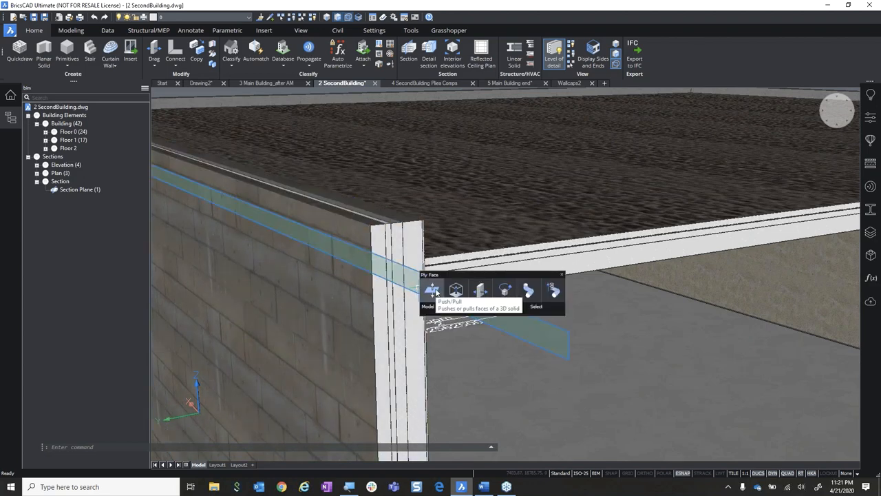
{"action": "left_click", "coordinate": [433, 289]}
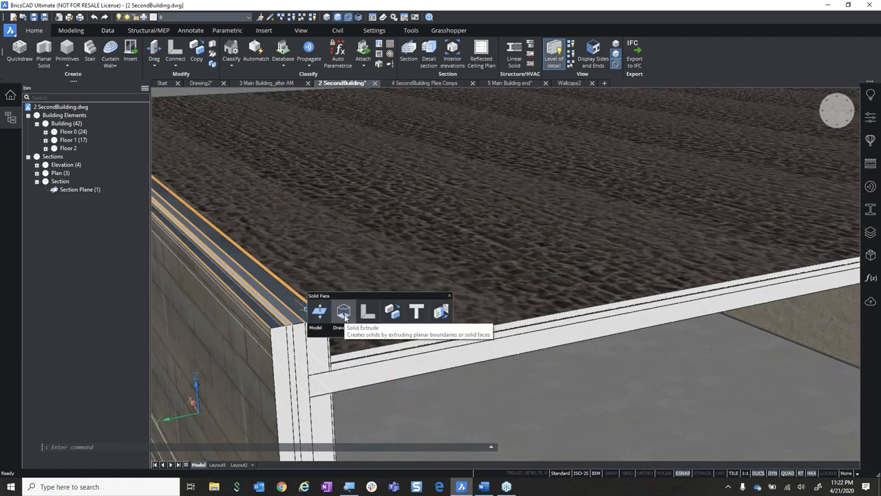
{"action": "left_click", "coordinate": [343, 312]}
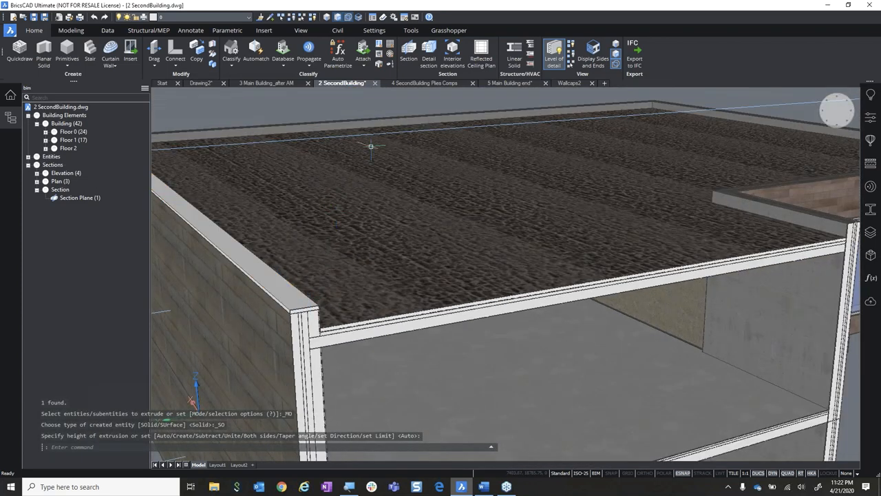
{"action": "left_click", "coordinate": [425, 83]}
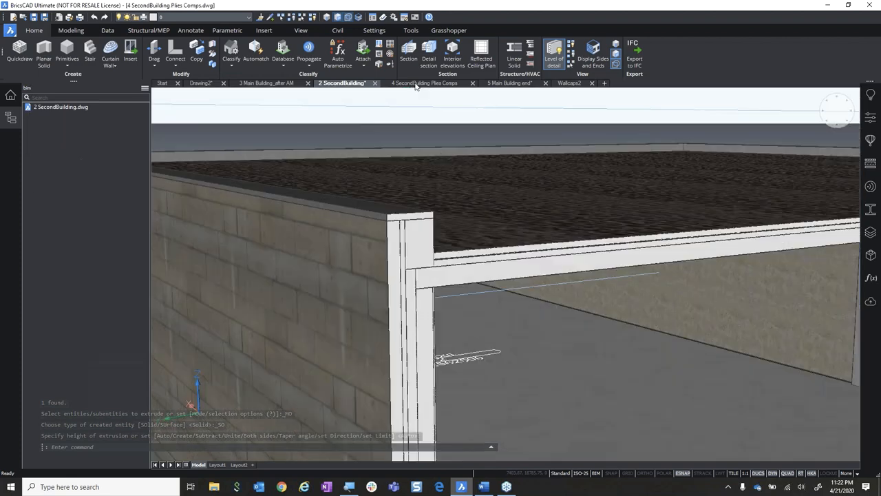
{"action": "left_click", "coordinate": [425, 83]}
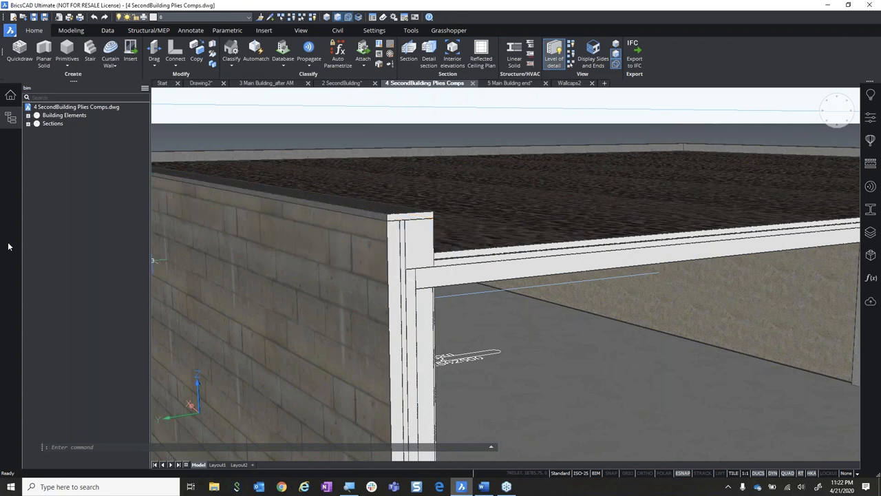
{"action": "mouse_move", "coordinate": [413, 258]}
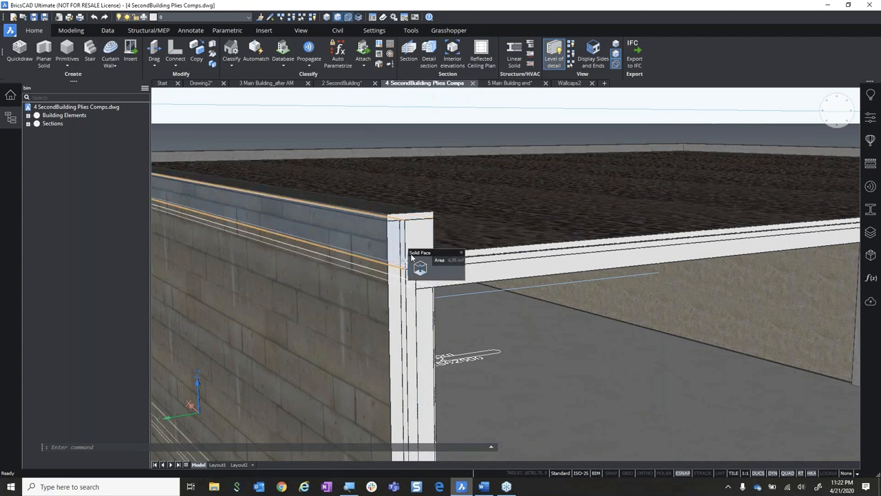
{"action": "mouse_move", "coordinate": [447, 290]}
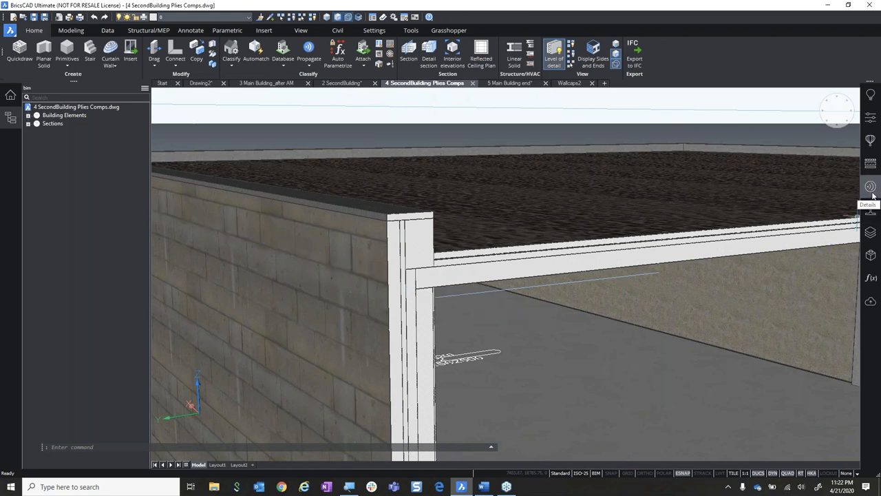
- Create a detail named wall cap44 from the wall cap solid, roof slab and section
{"action": "left_click", "coordinate": [871, 186]}
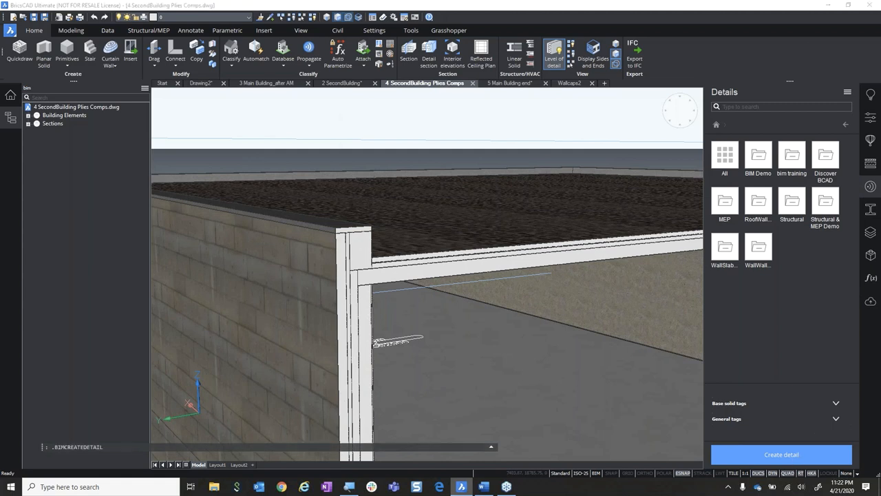
{"action": "left_click", "coordinate": [781, 454]}
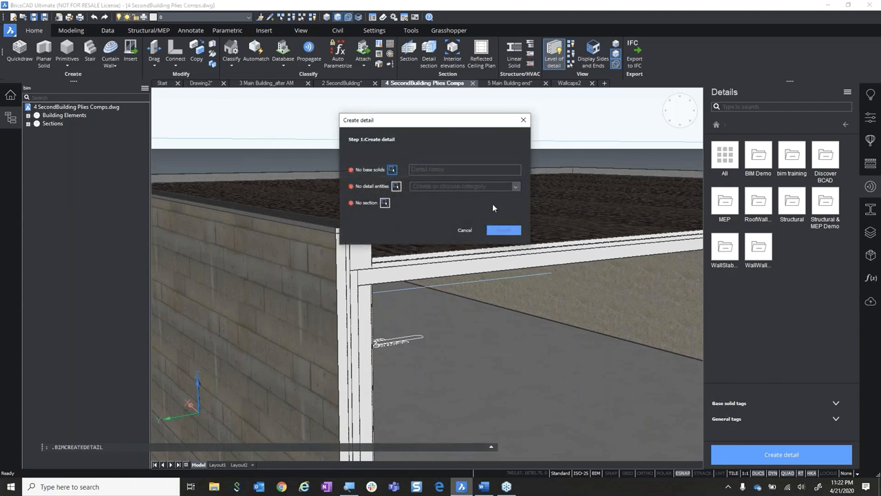
{"action": "type", "text": "wall c"}
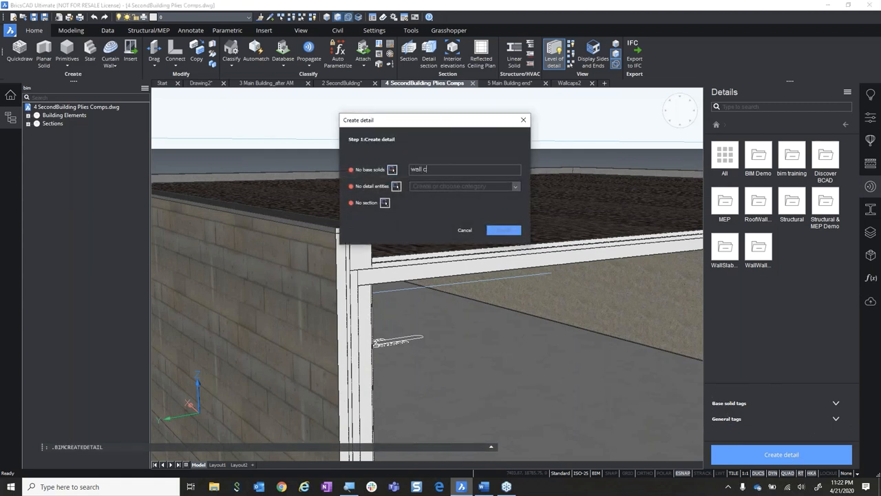
{"action": "type", "text": "ap44"}
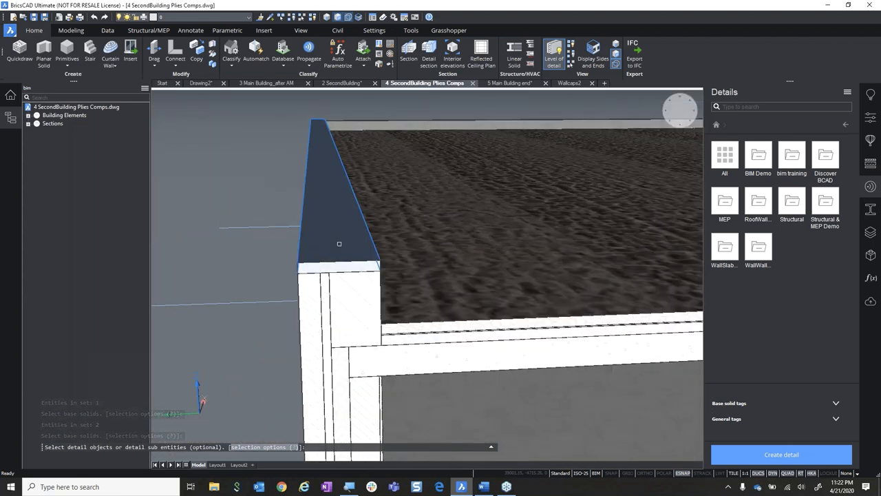
{"action": "left_click", "coordinate": [358, 296]}
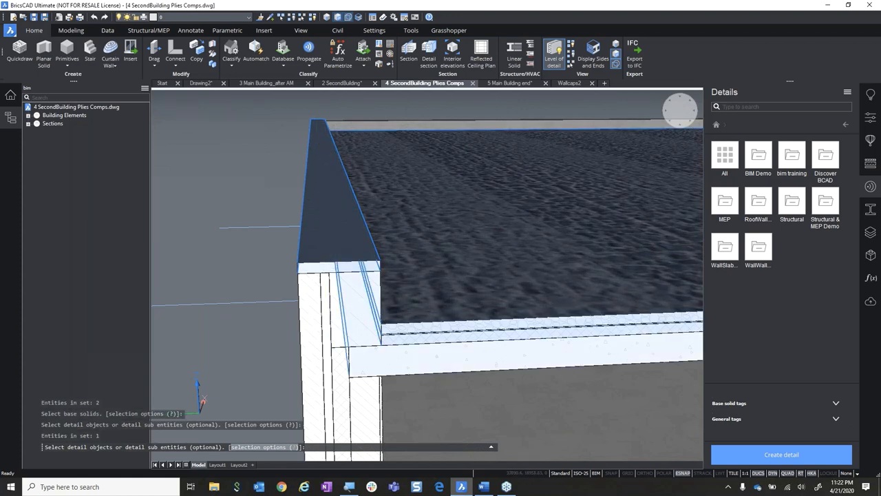
{"action": "left_click", "coordinate": [782, 454]}
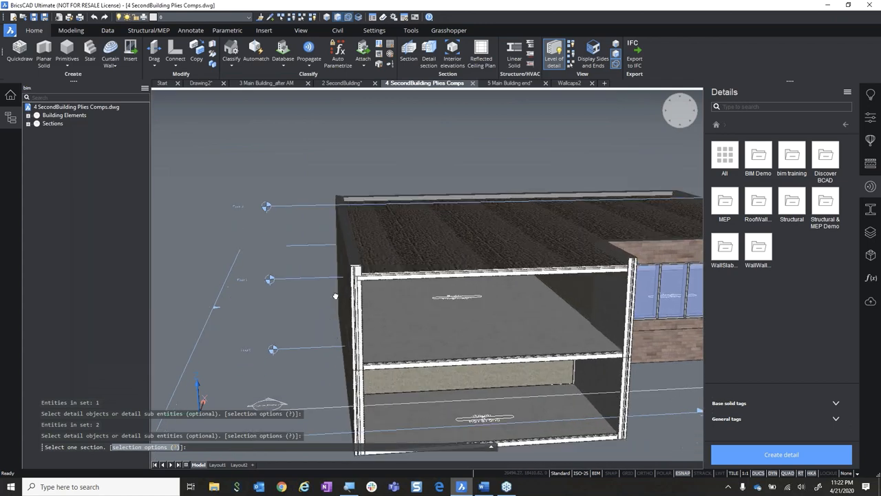
{"action": "left_click", "coordinate": [782, 454]}
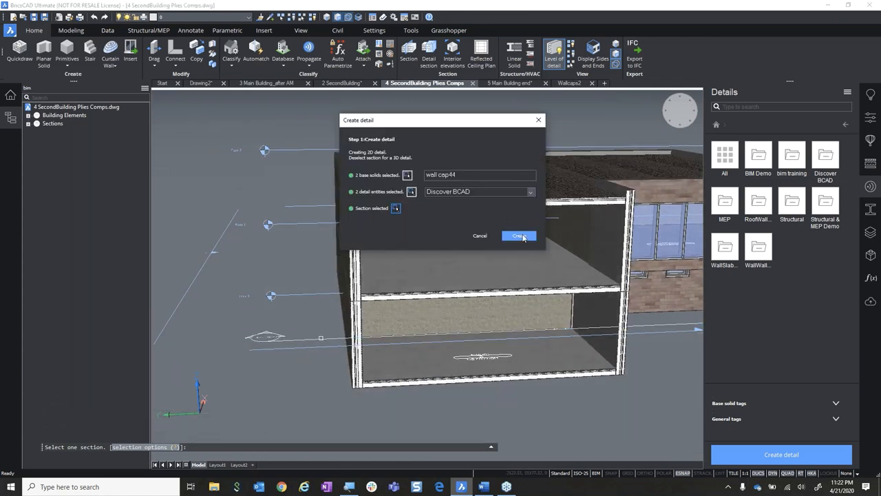
{"action": "left_click", "coordinate": [518, 235]}
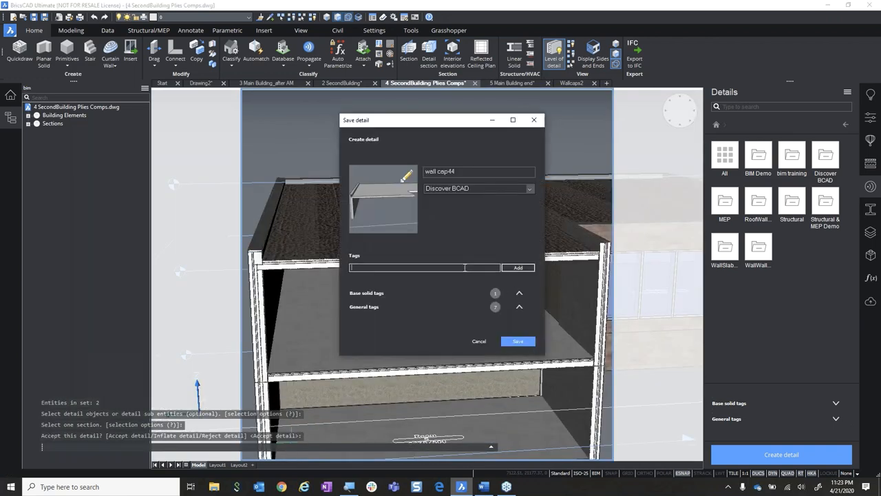
- Tag the detail 'wall cap', save it, and open wall cap44 from the library
{"action": "type", "text": "wall cap"}
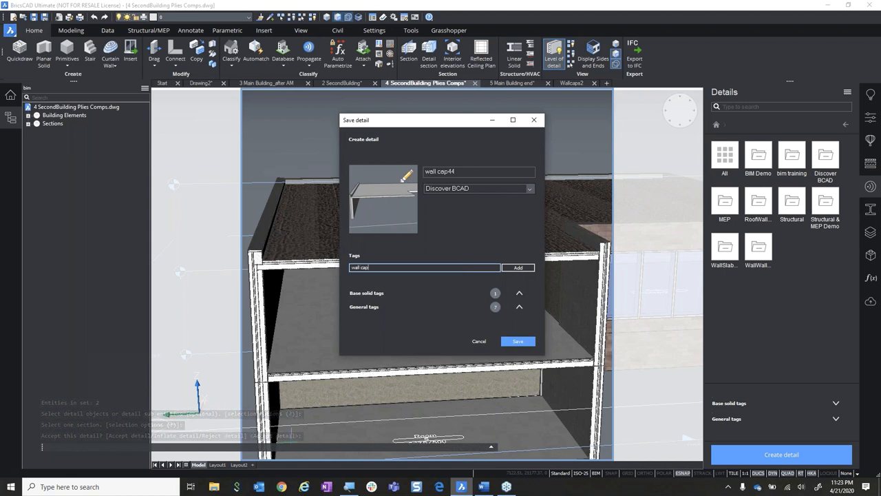
{"action": "left_click", "coordinate": [519, 292]}
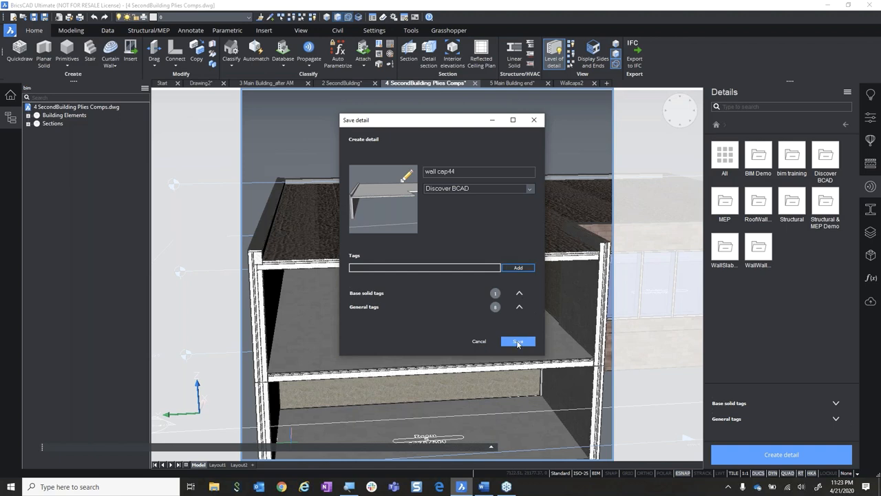
{"action": "left_click", "coordinate": [517, 342]}
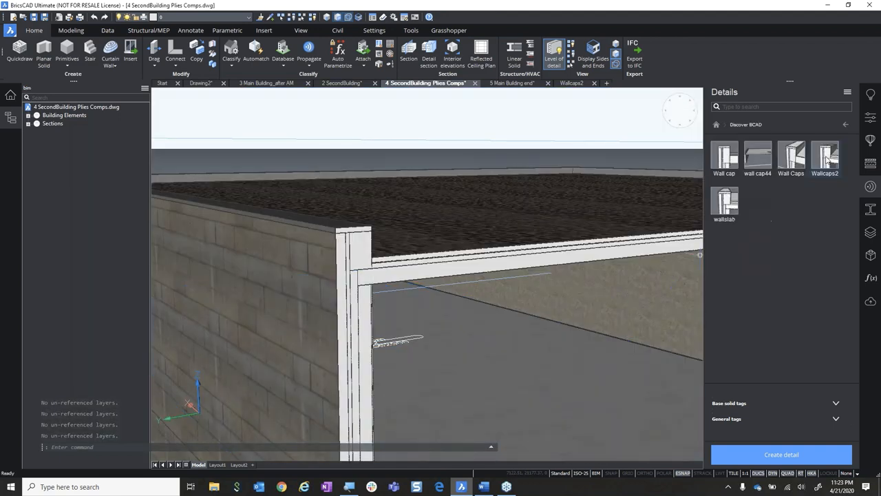
{"action": "double_click", "coordinate": [758, 155]}
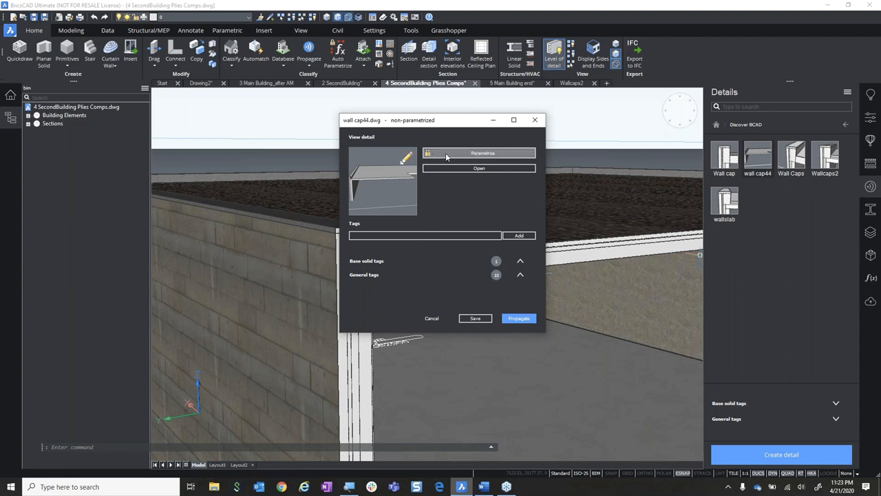
{"action": "mouse_move", "coordinate": [458, 156]}
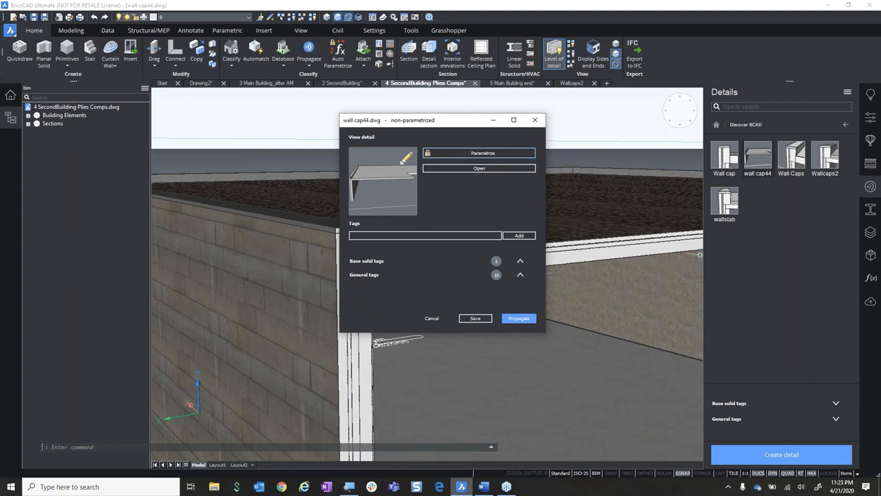
- Try parametrizing wall cap44, dismiss the 'not possible' notice, and return to Wallcaps2
{"action": "left_click", "coordinate": [483, 152]}
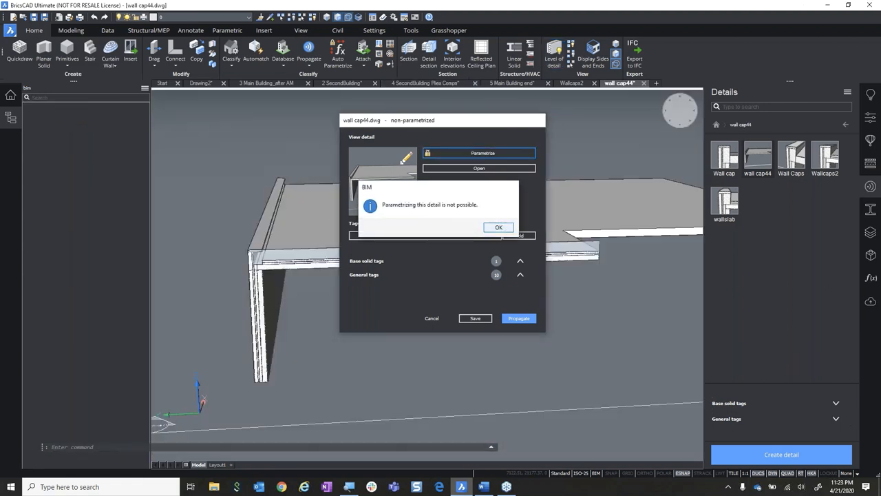
{"action": "left_click", "coordinate": [498, 227]}
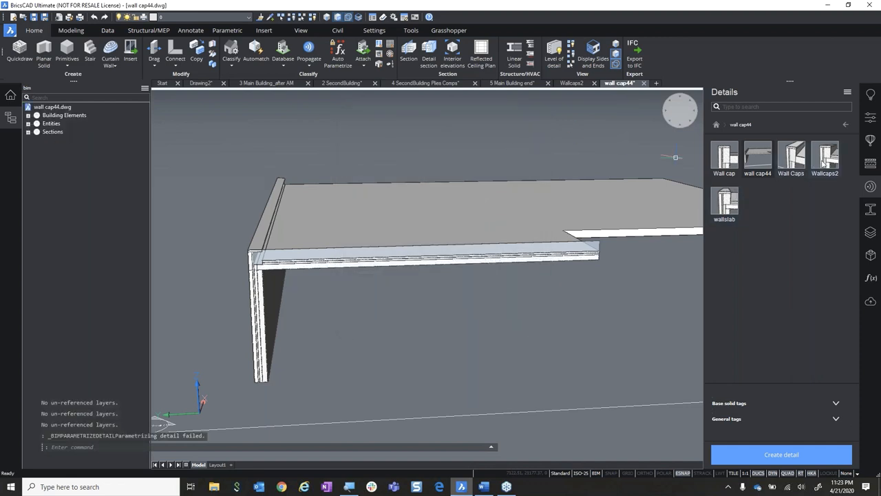
{"action": "left_click", "coordinate": [571, 83]}
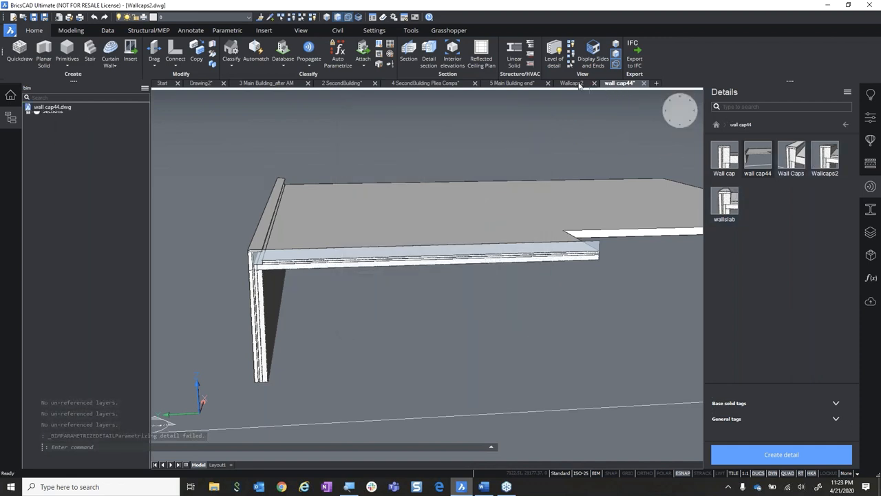
{"action": "left_click", "coordinate": [572, 83]}
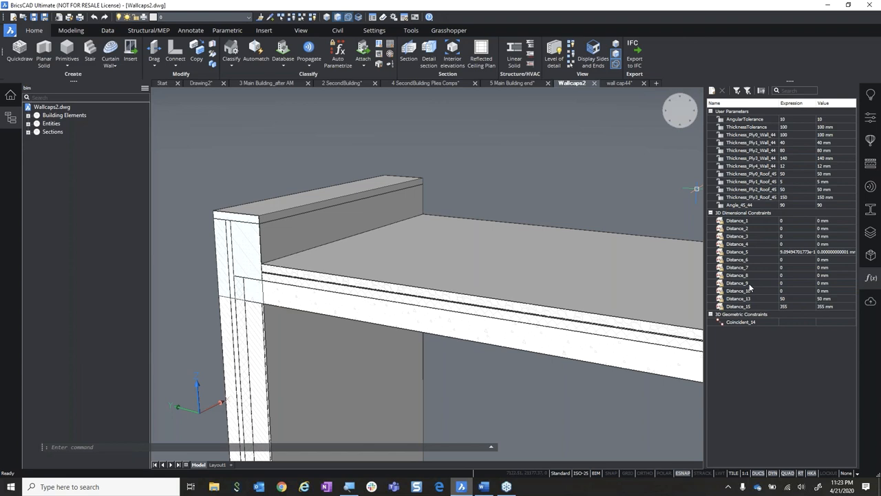
{"action": "mouse_move", "coordinate": [739, 242]}
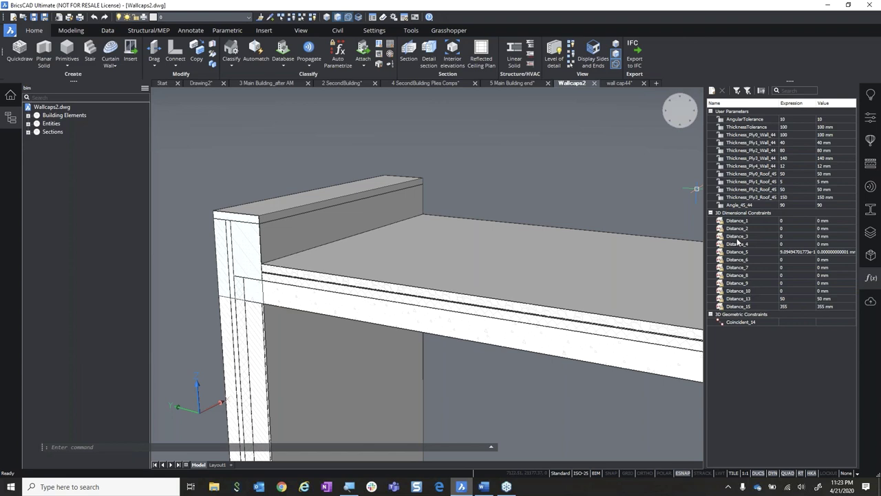
{"action": "mouse_move", "coordinate": [760, 239]}
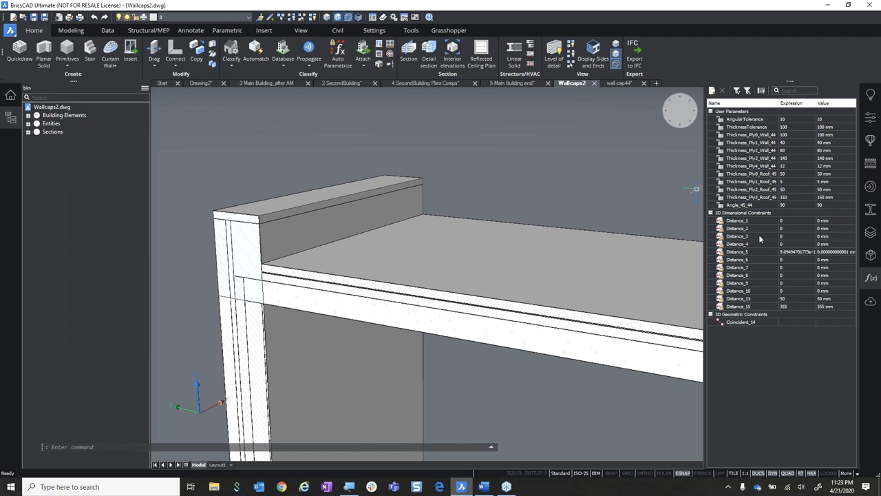
{"action": "mouse_move", "coordinate": [869, 281]}
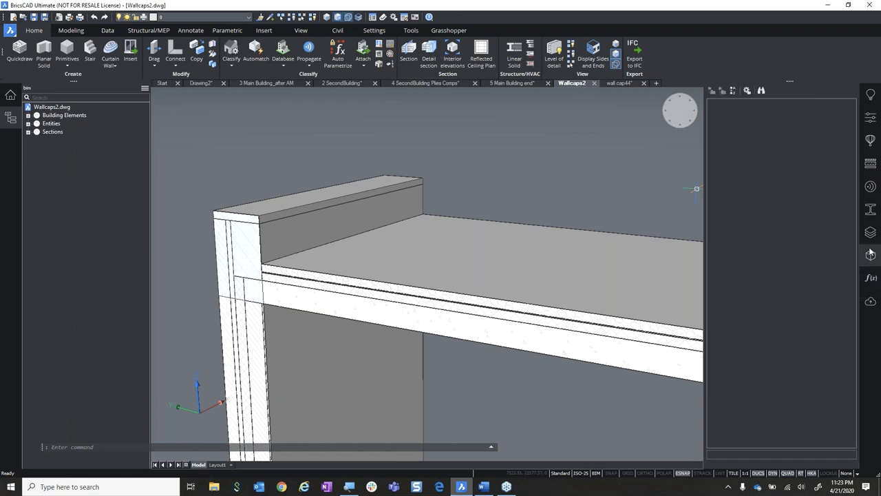
{"action": "left_click", "coordinate": [870, 255]}
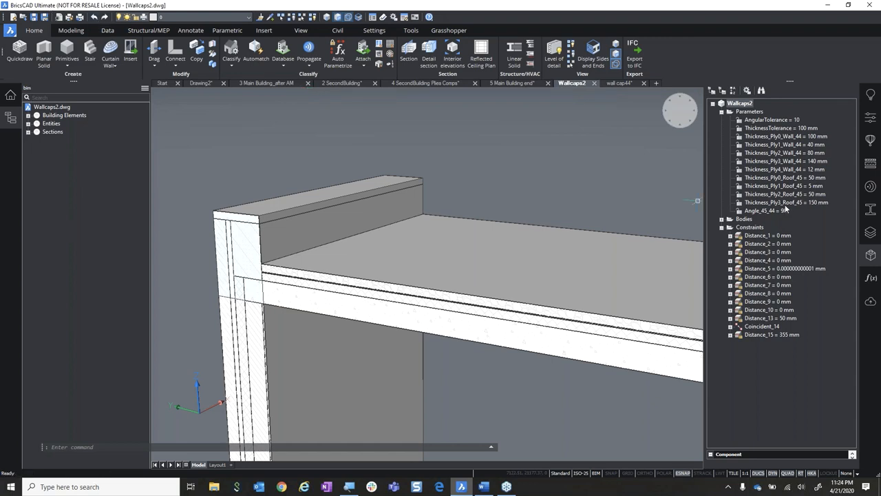
{"action": "left_click", "coordinate": [785, 202]}
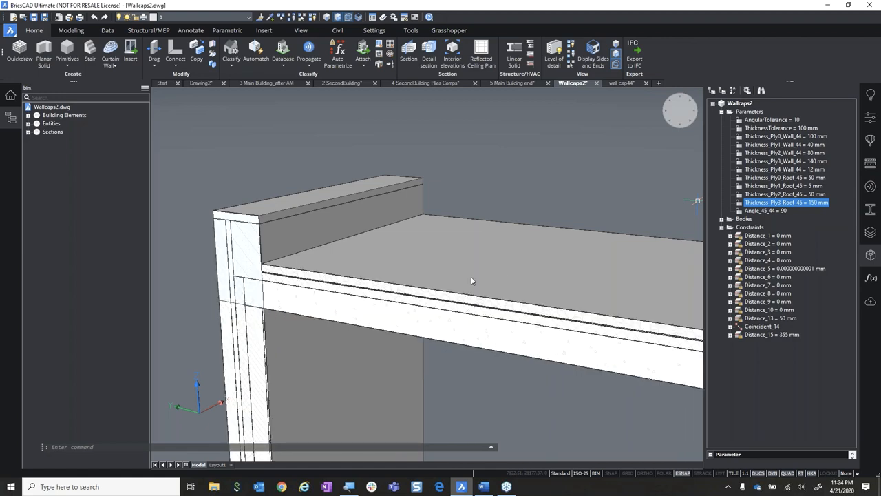
{"action": "right_click", "coordinate": [765, 211]}
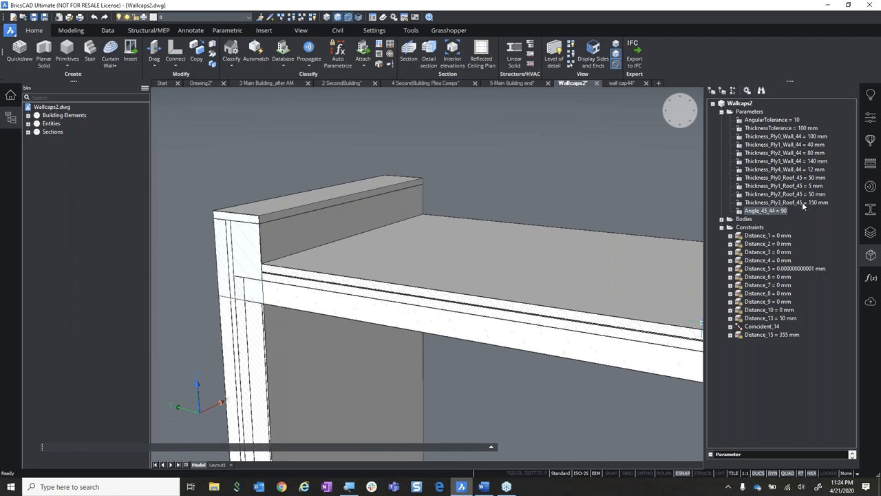
{"action": "mouse_move", "coordinate": [789, 261]}
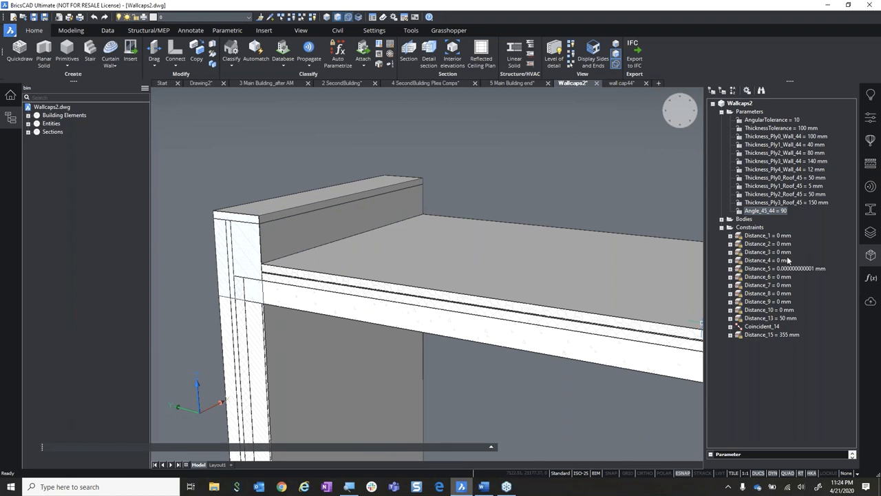
{"action": "mouse_move", "coordinate": [763, 291]}
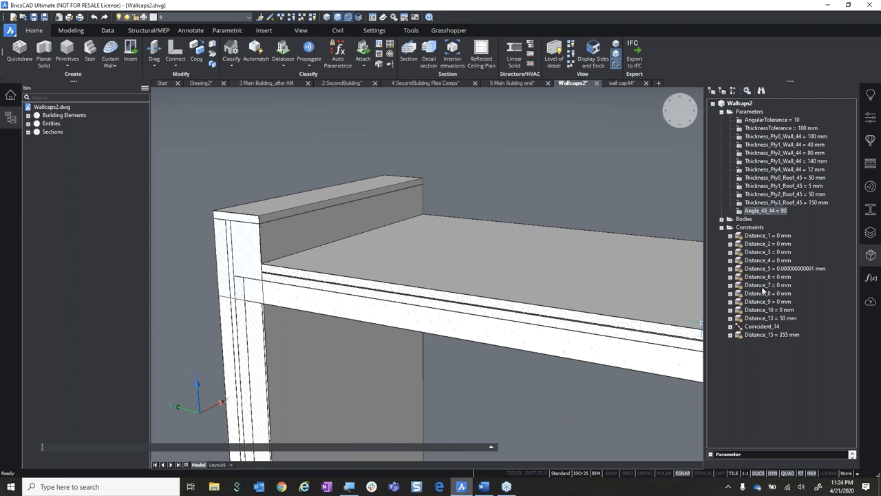
{"action": "mouse_move", "coordinate": [735, 338]}
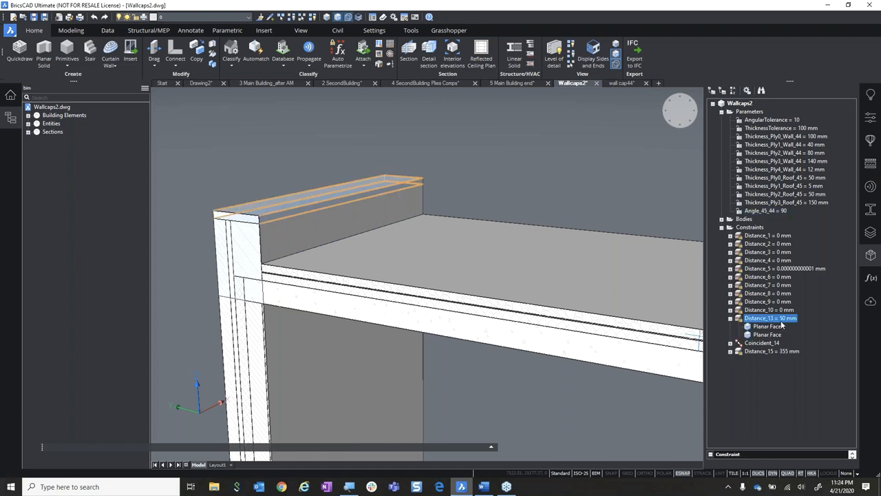
{"action": "left_click", "coordinate": [767, 326]}
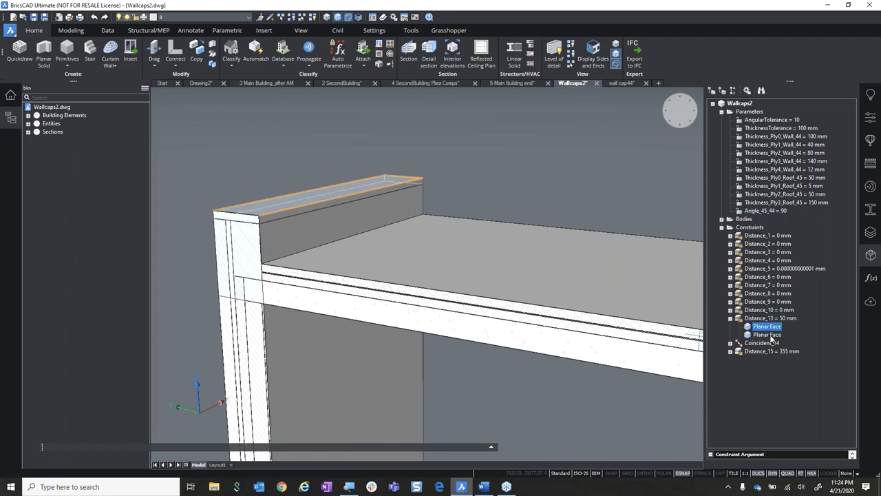
{"action": "left_click", "coordinate": [767, 335]}
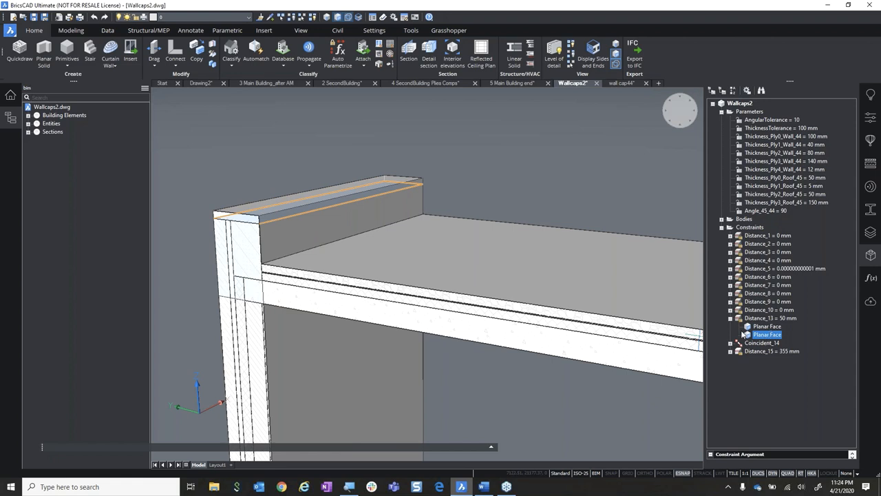
{"action": "left_click", "coordinate": [763, 342]}
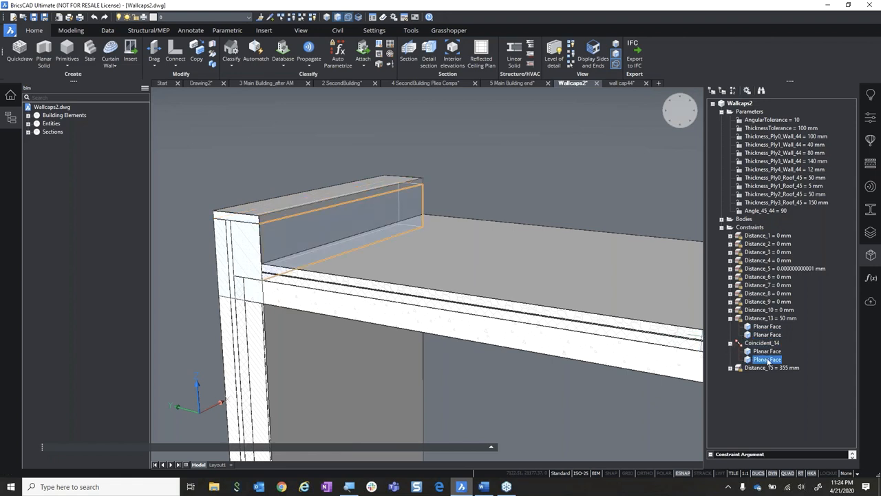
{"action": "left_click", "coordinate": [767, 351]}
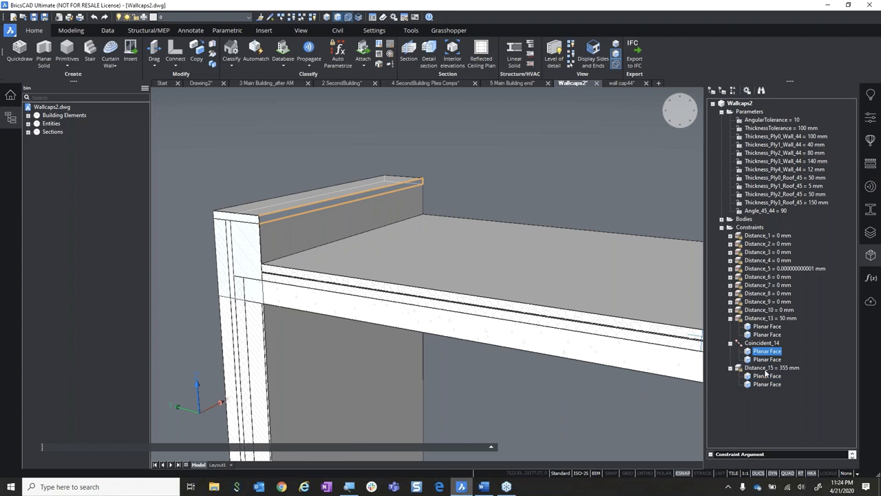
{"action": "left_click", "coordinate": [767, 384]}
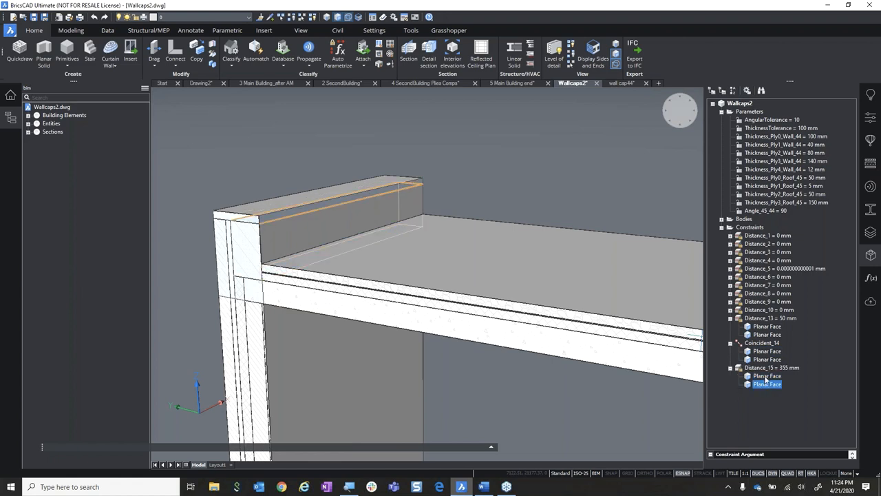
{"action": "left_click", "coordinate": [767, 376]}
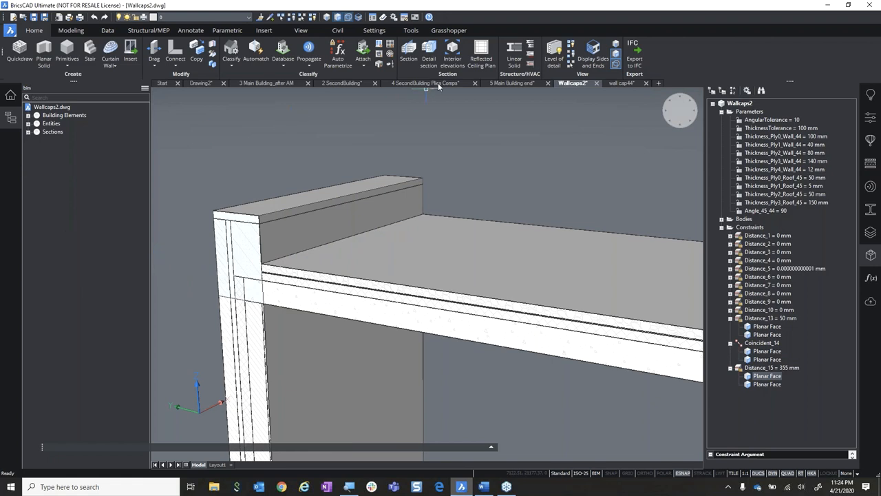
- Close Wallcaps2 without saving, then review the Wallcaps2 detail settings in 5 Main Building end
{"action": "left_click", "coordinate": [596, 83]}
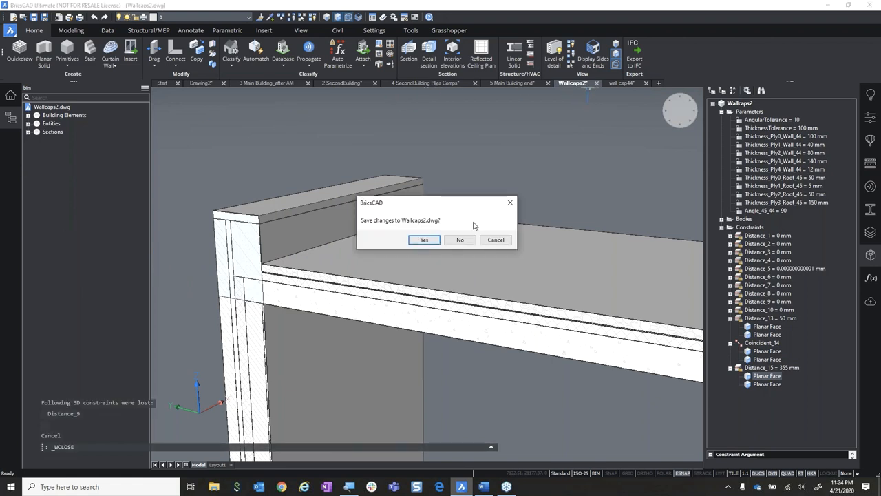
{"action": "left_click", "coordinate": [460, 239]}
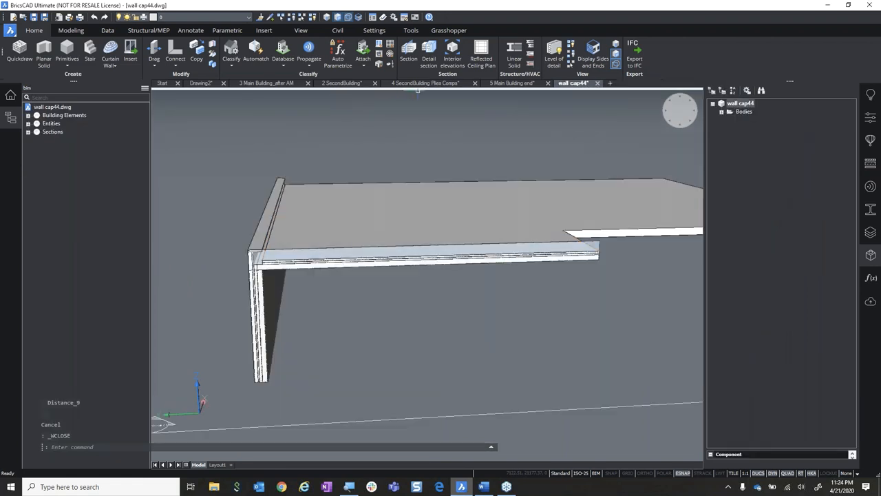
{"action": "mouse_move", "coordinate": [511, 83]}
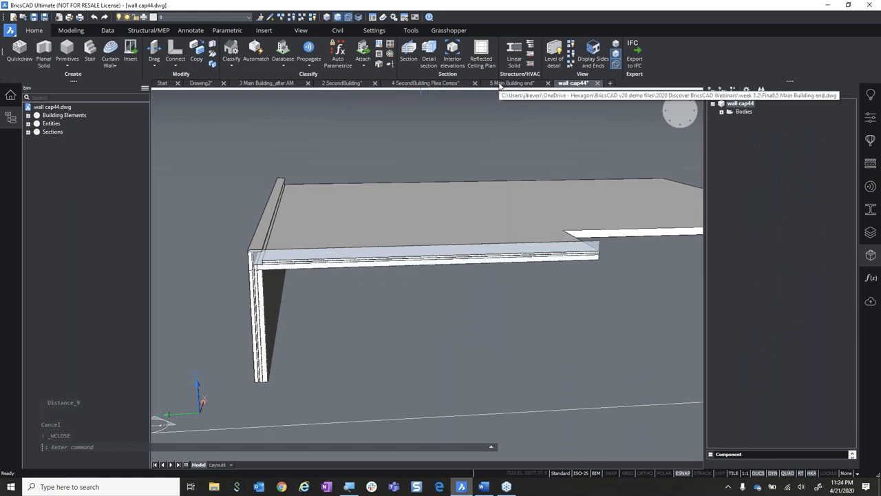
{"action": "left_click", "coordinate": [511, 82]}
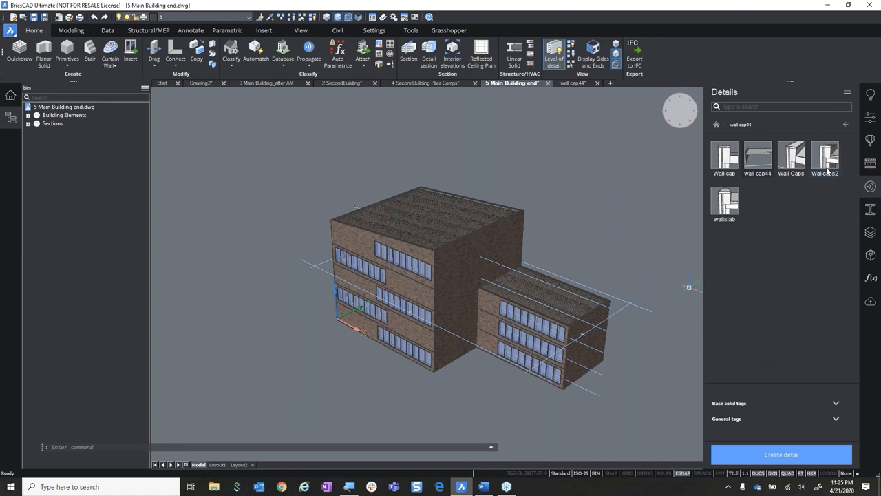
{"action": "double_click", "coordinate": [825, 155]}
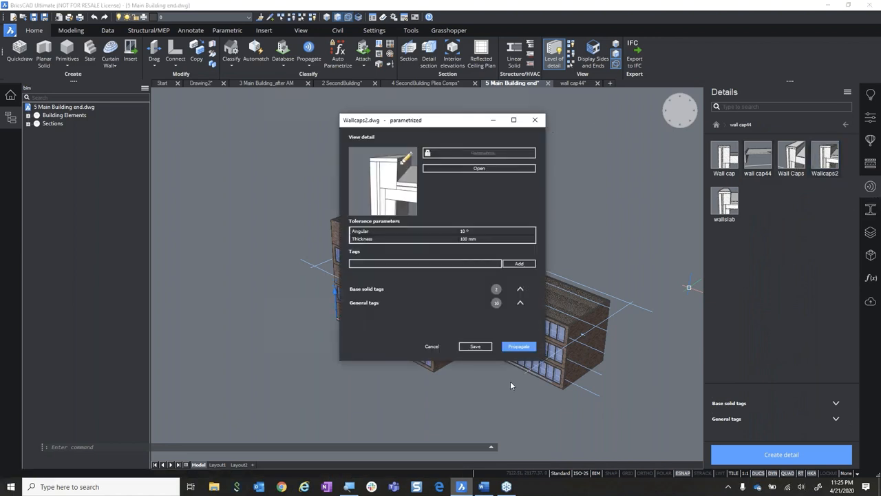
{"action": "mouse_move", "coordinate": [535, 120]}
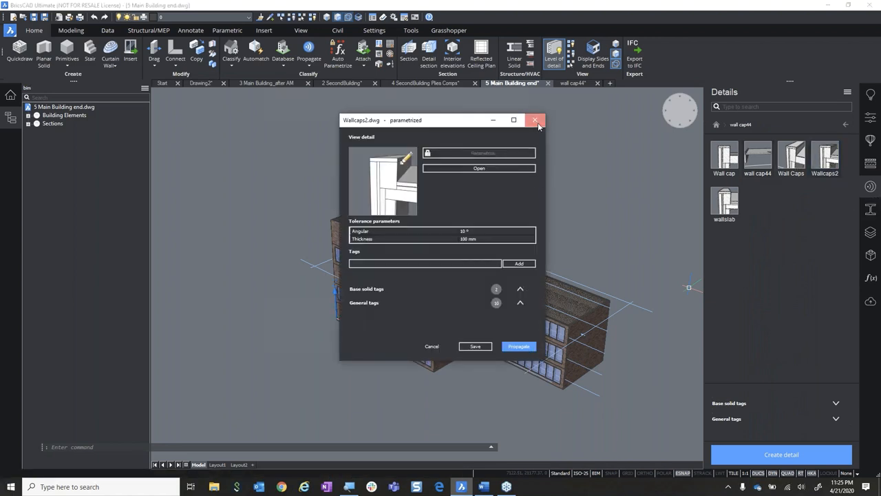
{"action": "left_click", "coordinate": [535, 120]}
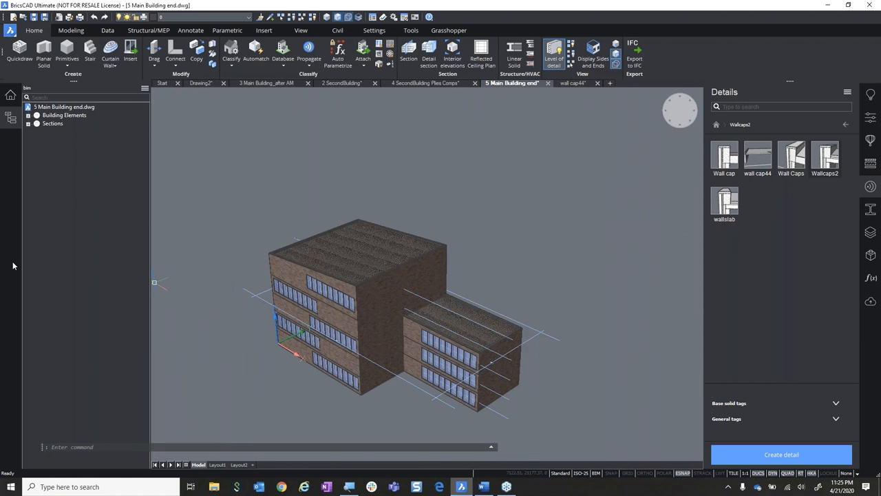
{"action": "mouse_move", "coordinate": [293, 83]}
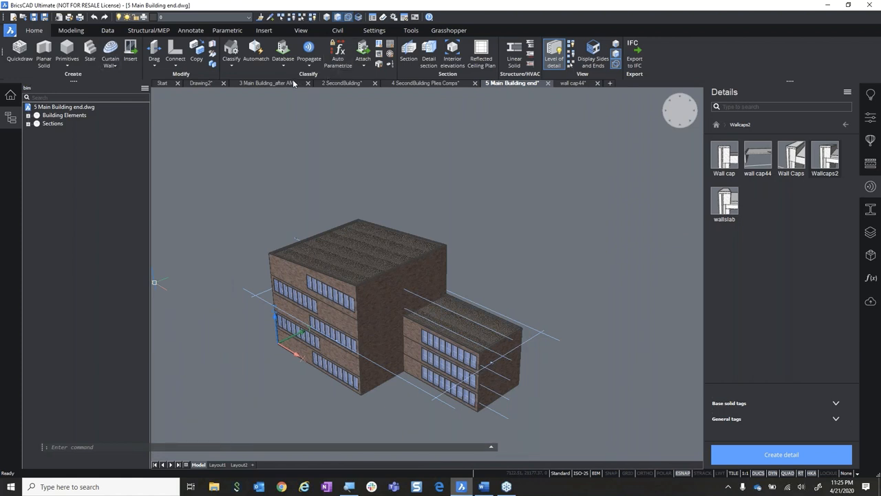
- Close the other drawings including 2 SecondBuilding, discard Drawing2 changes, and show the Start page
{"action": "left_click", "coordinate": [267, 82]}
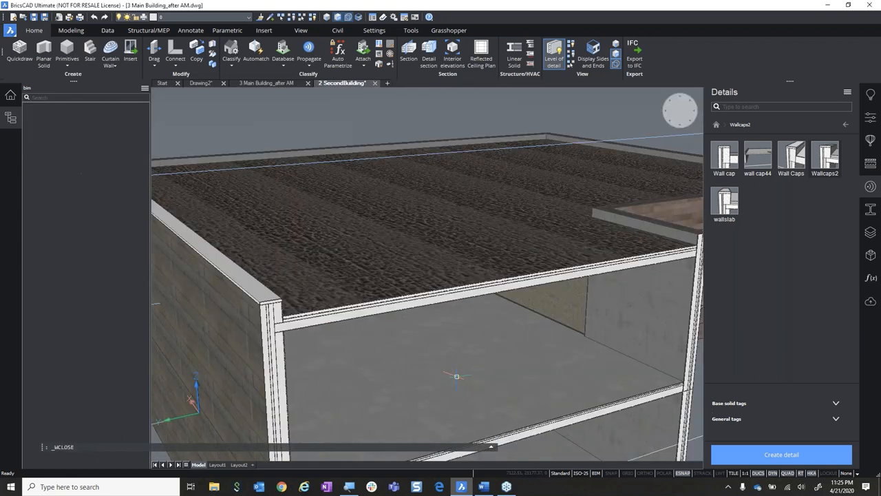
{"action": "left_click", "coordinate": [375, 82]}
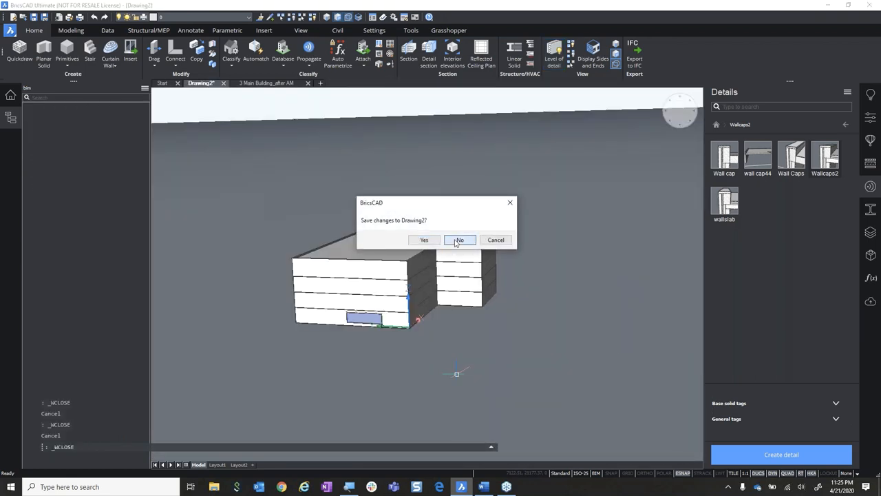
{"action": "left_click", "coordinate": [459, 240]}
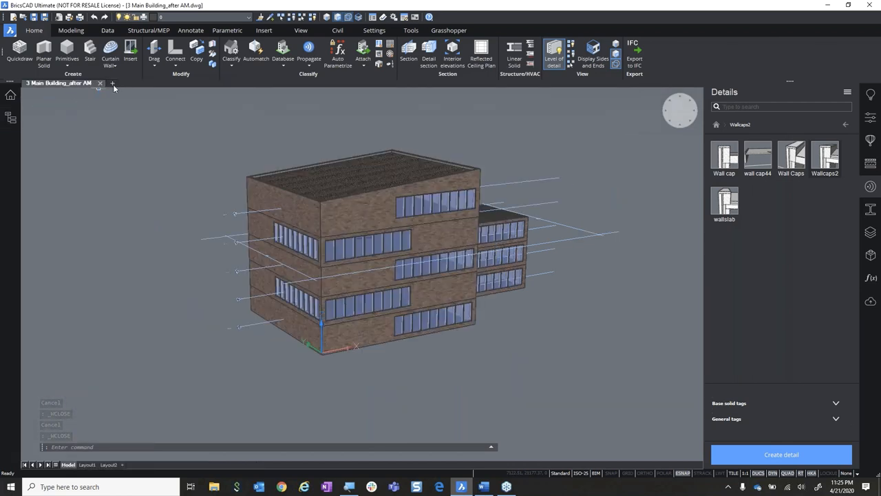
{"action": "left_click", "coordinate": [112, 82]}
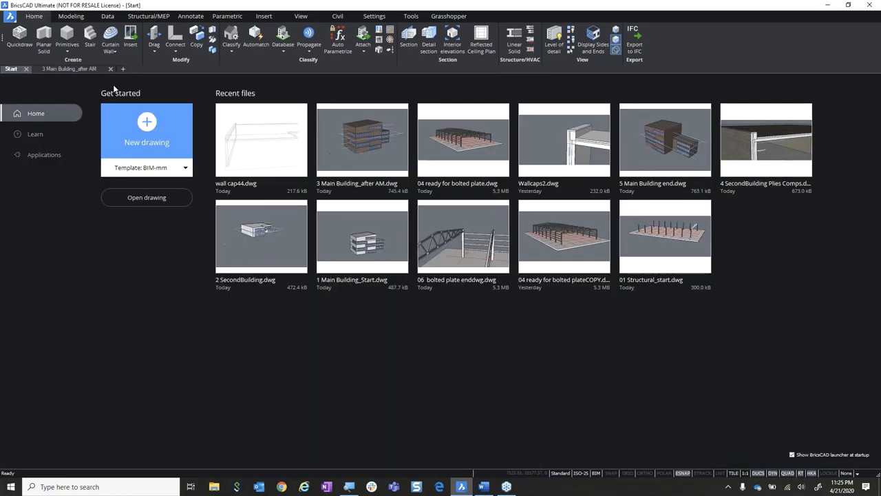
- Open 01 Structural_start, 04 ready for bolted plate and 06 bolted plate end from the copy folder
{"action": "left_click", "coordinate": [146, 197]}
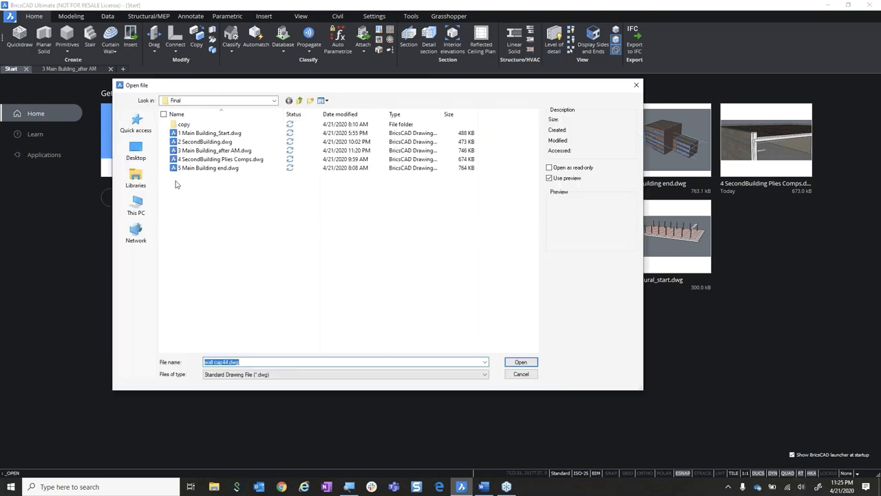
{"action": "left_click", "coordinate": [136, 125]}
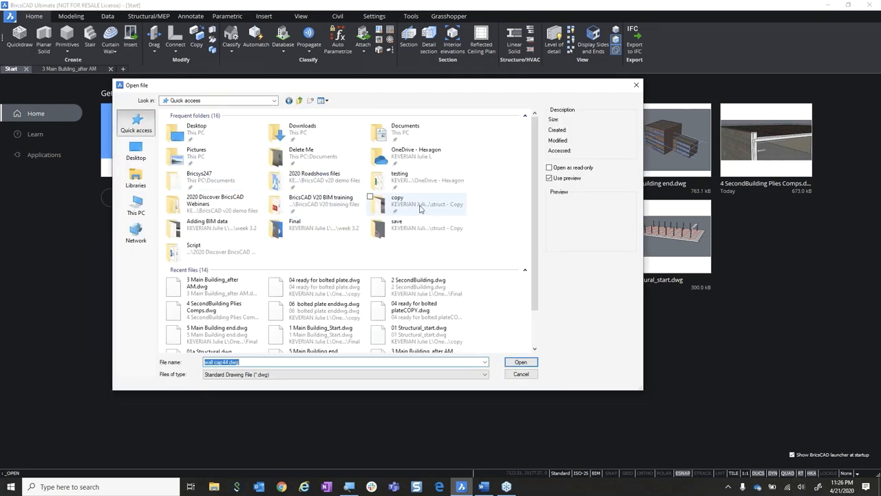
{"action": "double_click", "coordinate": [397, 200]}
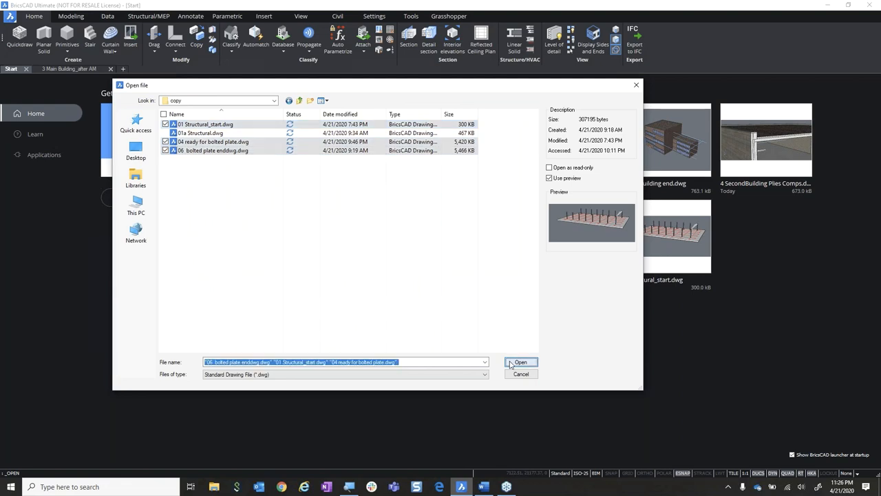
{"action": "left_click", "coordinate": [521, 363]}
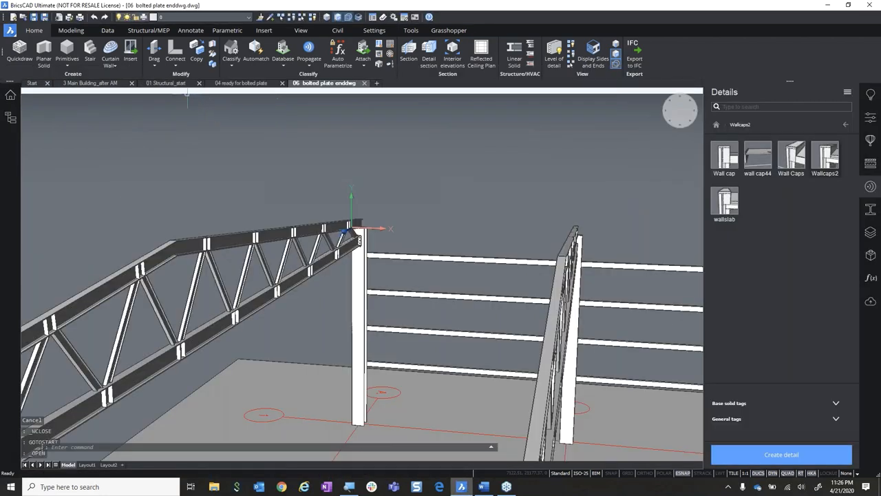
- In 01 Structural_start, give both portal frame truss chords a EURO IPE profile
{"action": "left_click", "coordinate": [165, 83]}
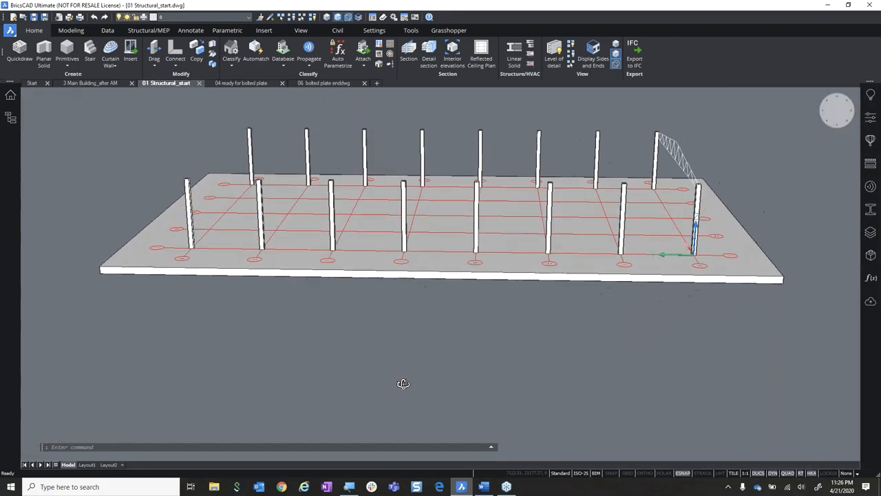
{"action": "left_click_drag", "start_coordinate": [403, 384], "coordinate": [340, 375]}
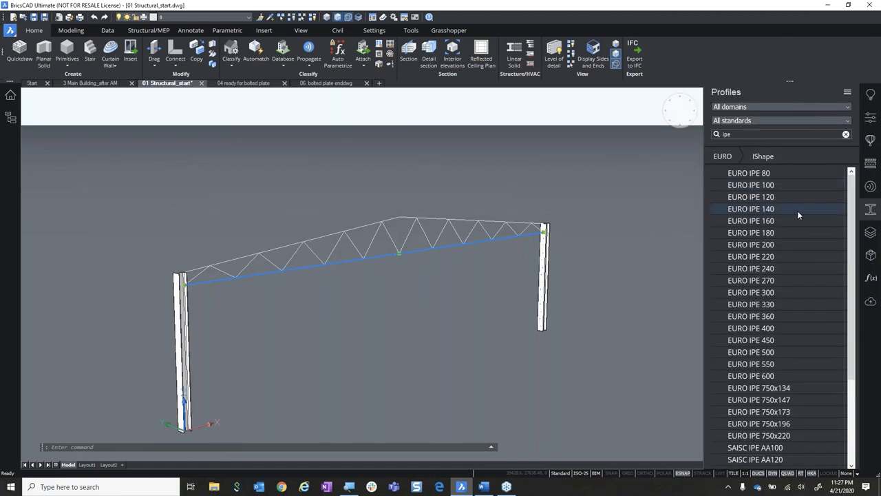
{"action": "mouse_move", "coordinate": [391, 245]}
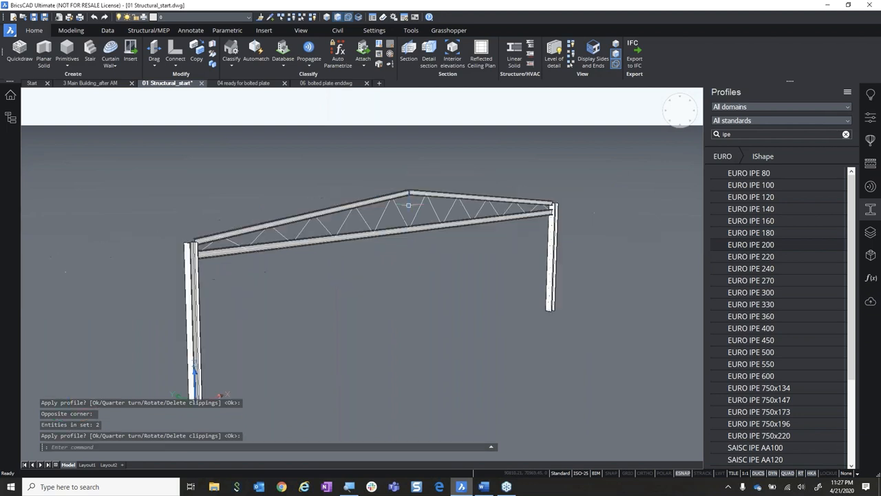
{"action": "left_click", "coordinate": [11, 118]}
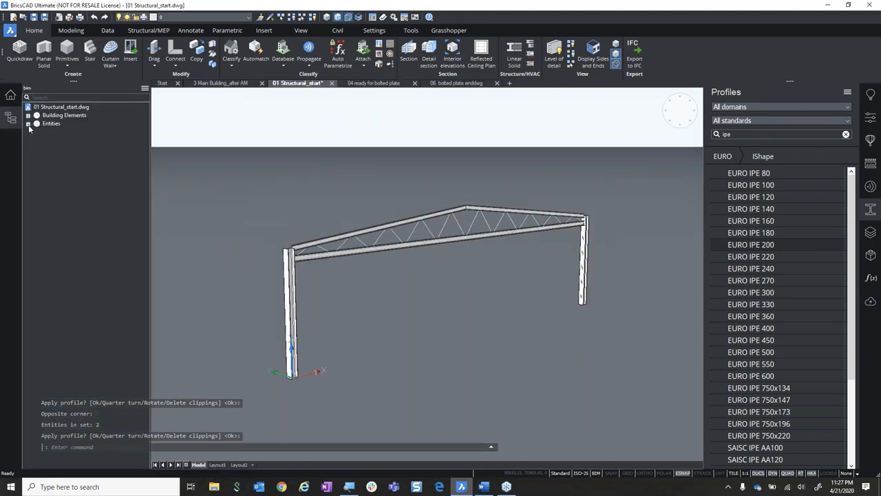
- Erase leftover chord lines such as 2B4 and give the diagonals EURO IPN profiles
{"action": "left_click", "coordinate": [31, 123]}
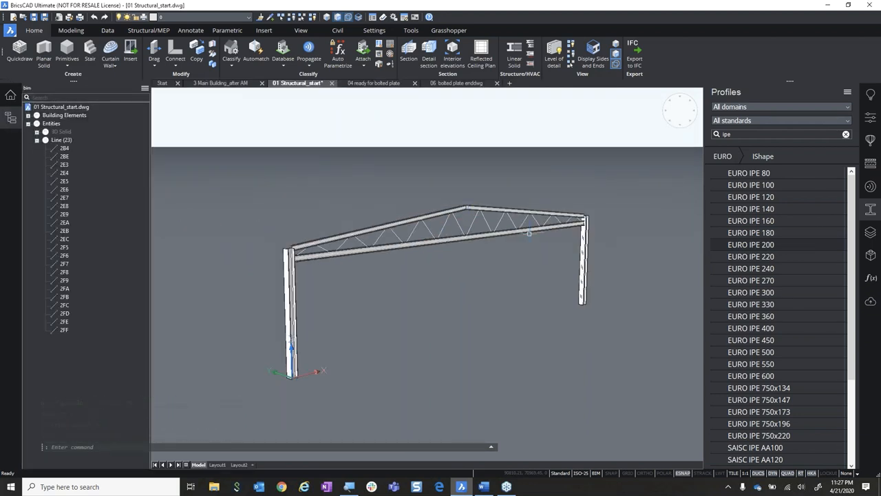
{"action": "left_click", "coordinate": [64, 148]}
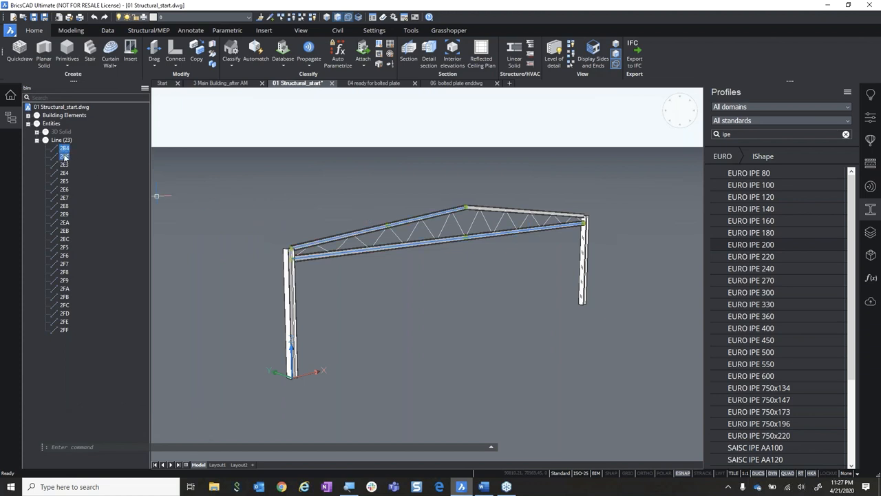
{"action": "left_click", "coordinate": [64, 247]}
{"action": "type", "text": "n"}
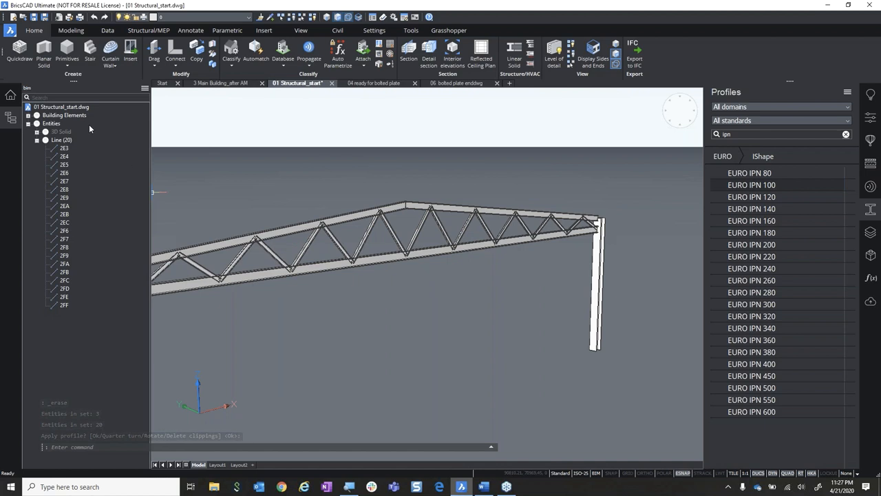
{"action": "left_click", "coordinate": [57, 123]}
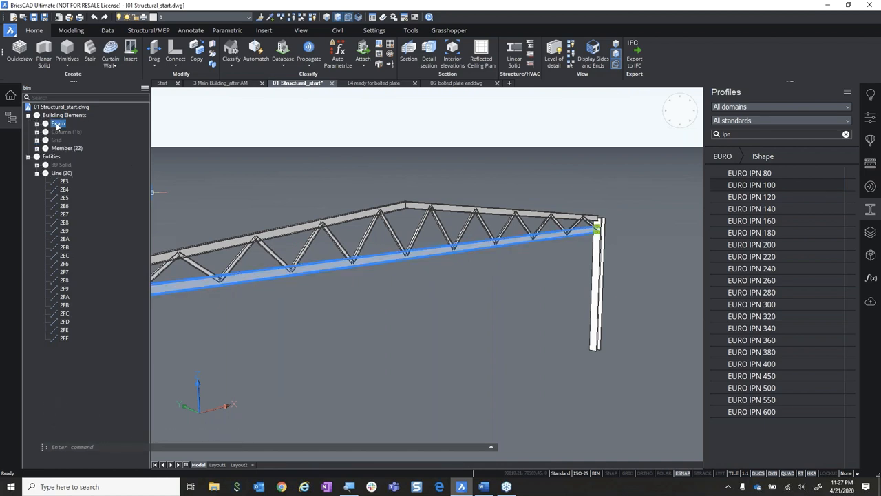
{"action": "left_click", "coordinate": [66, 148]}
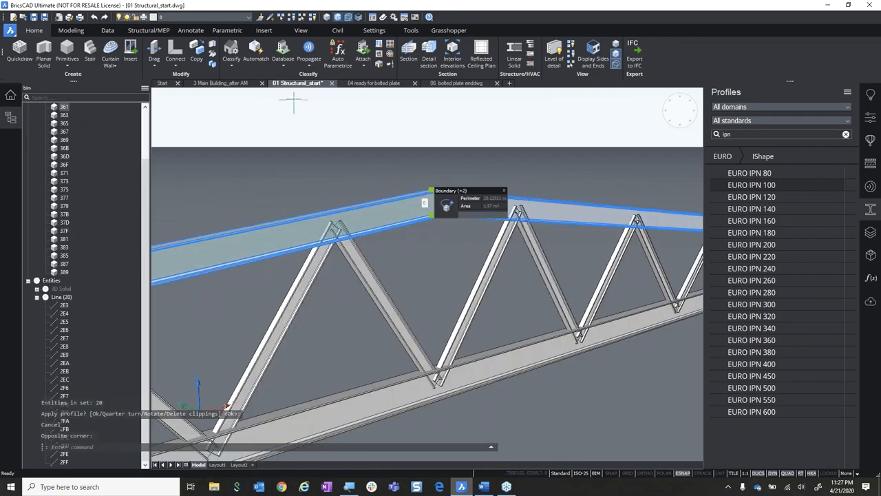
{"action": "left_click", "coordinate": [231, 51]}
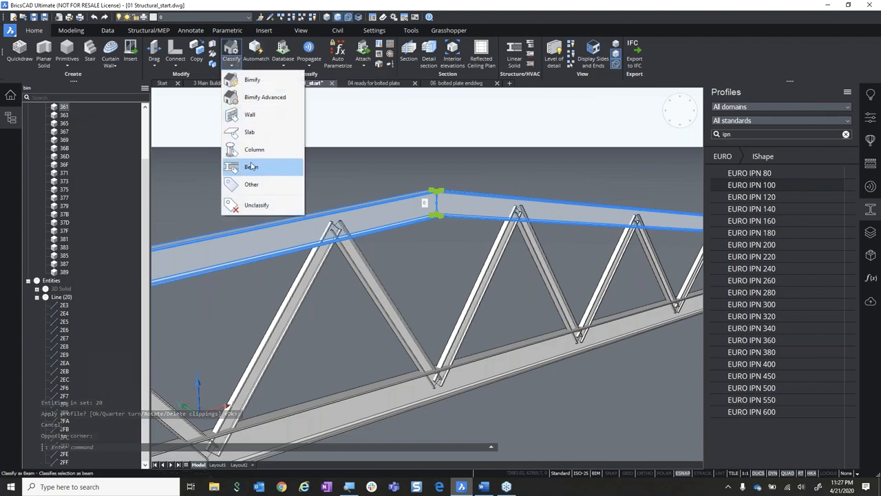
{"action": "left_click", "coordinate": [251, 167]}
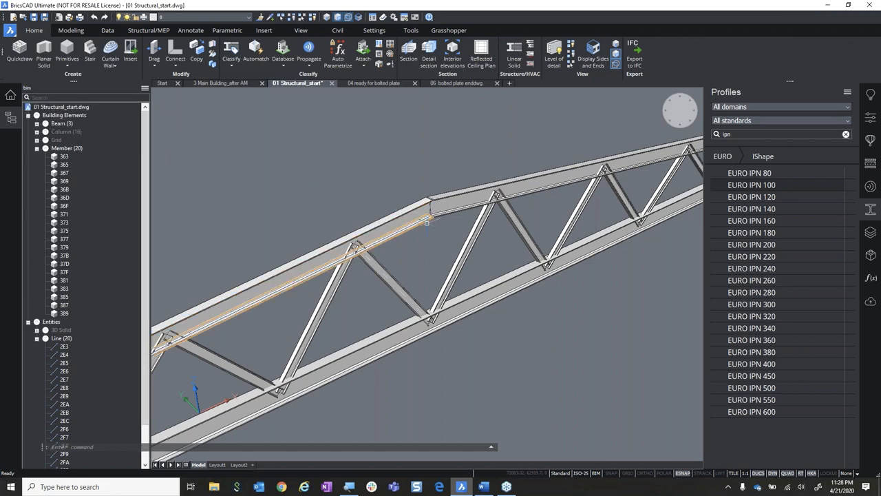
{"action": "left_click", "coordinate": [403, 220]}
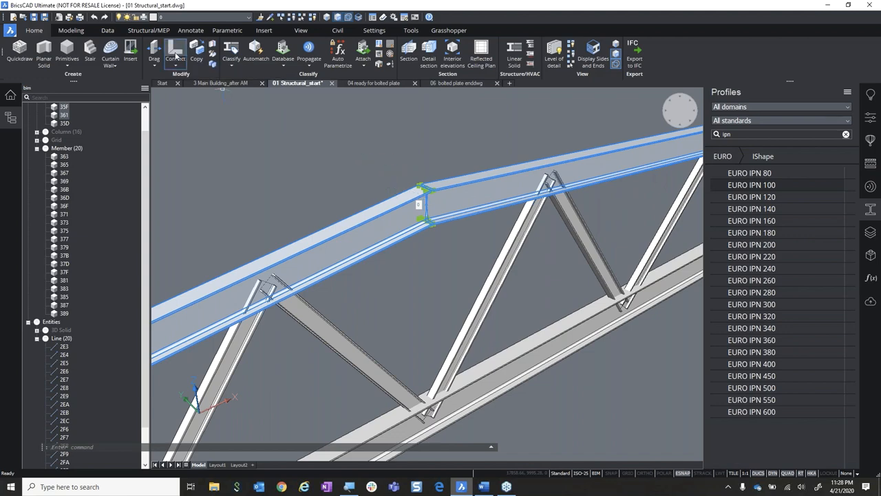
{"action": "left_click", "coordinate": [175, 48]}
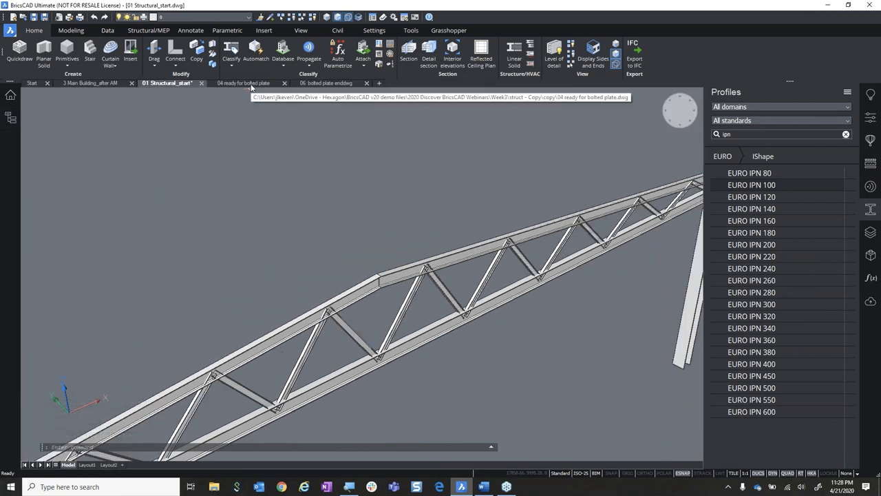
- Switch to 04 ready for bolted plate and zoom in on the I-beam end at the column
{"action": "left_click", "coordinate": [243, 83]}
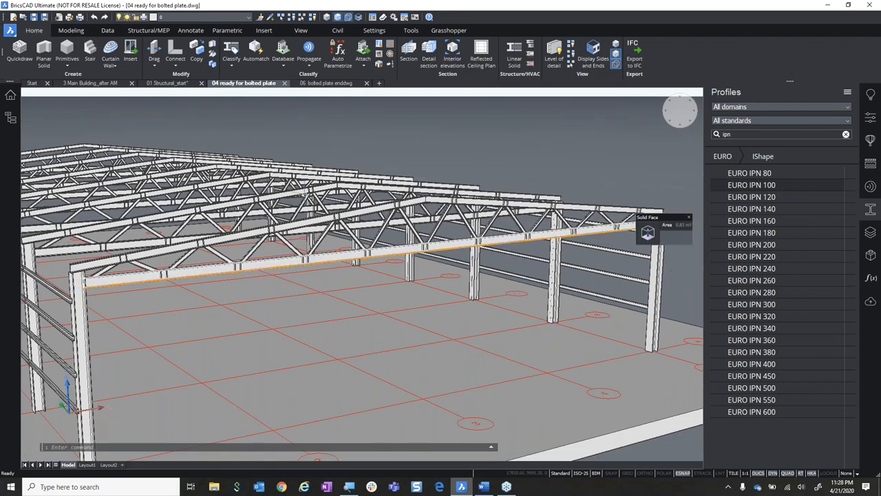
{"action": "scroll", "scroll_direction": "down", "scroll_amount": 3}
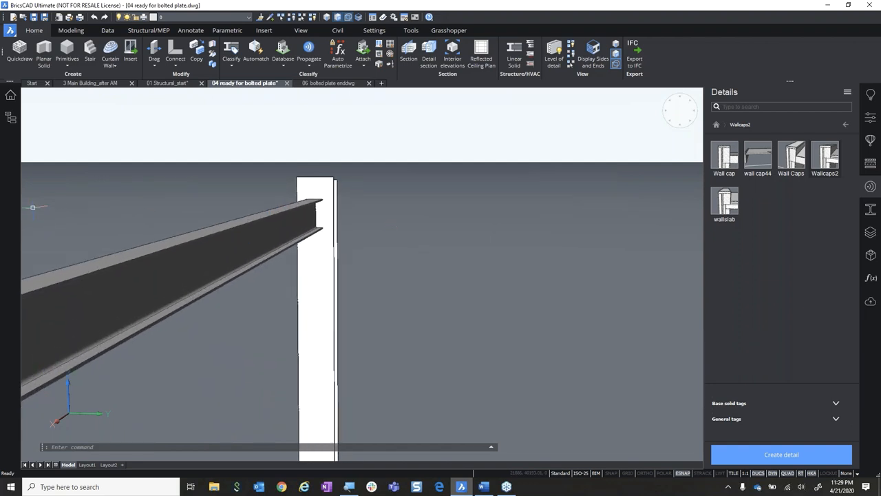
{"action": "mouse_move", "coordinate": [66, 51]}
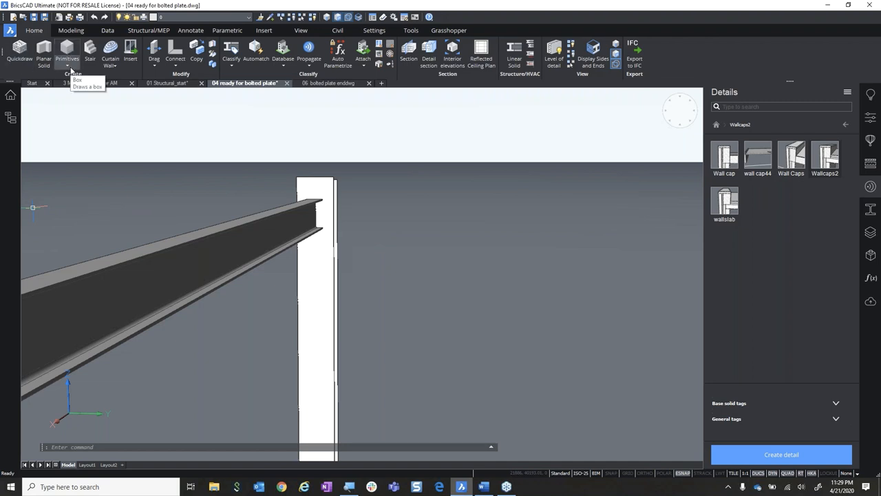
{"action": "mouse_move", "coordinate": [672, 480]}
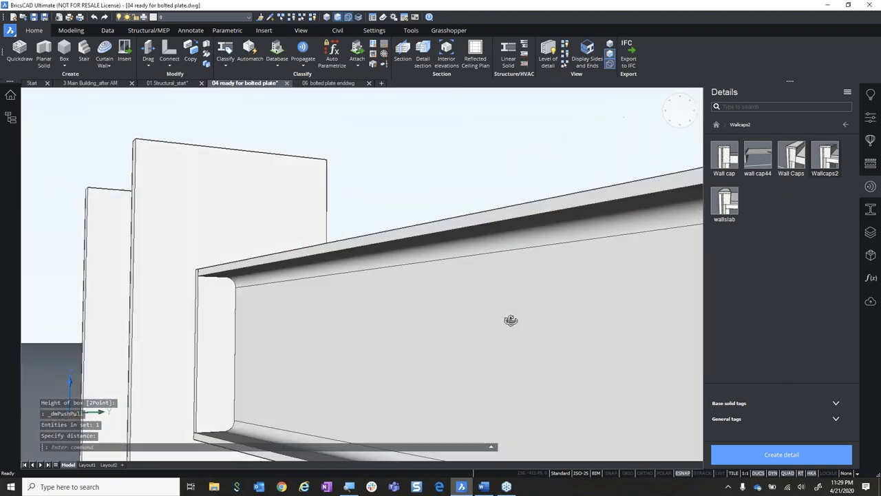
- Draw a thin box end plate at the I-beam end facing the column
{"action": "scroll", "scroll_direction": "up", "scroll_amount": 3}
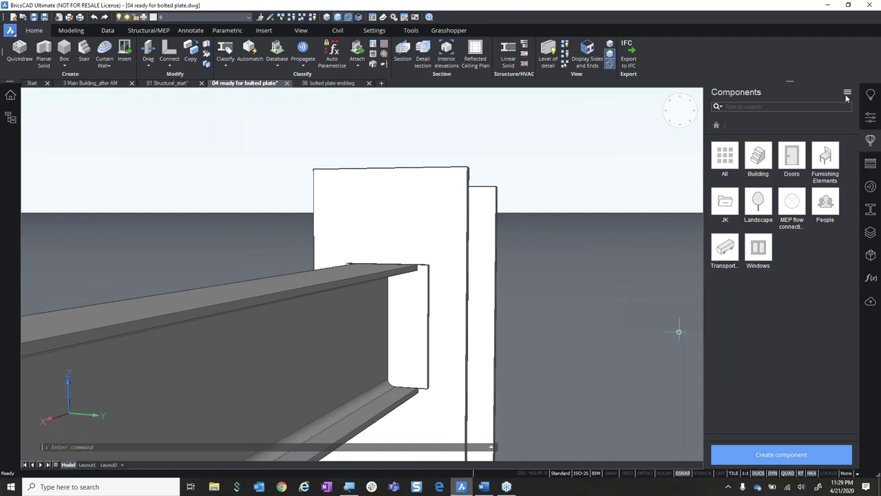
- Enable the Bricsys Mechanical components library to make ISO 4015 bolts available
{"action": "left_click", "coordinate": [847, 91]}
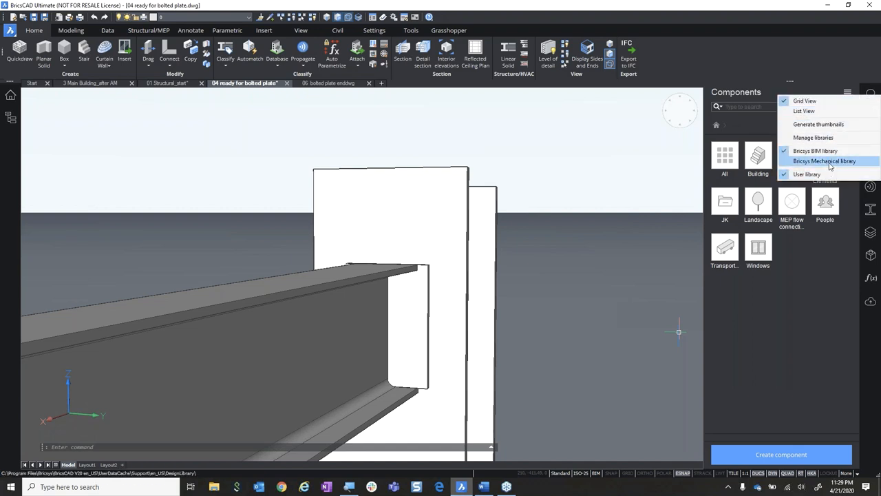
{"action": "left_click", "coordinate": [825, 161]}
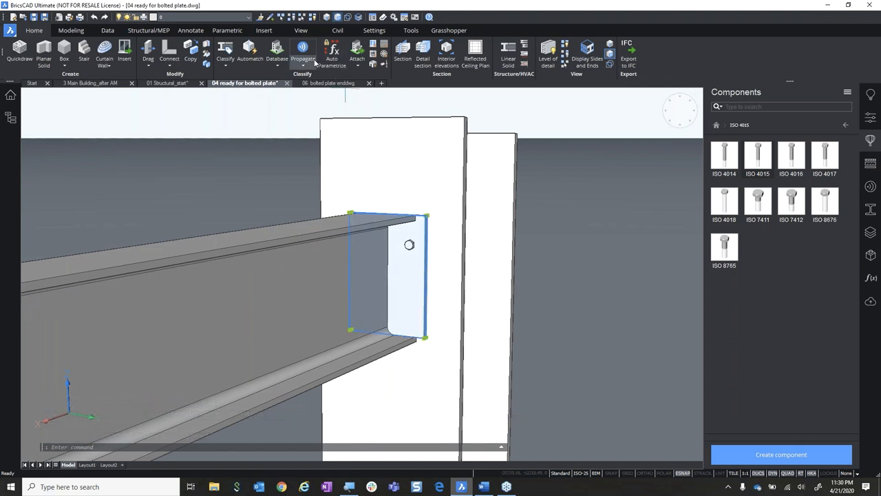
- Propagate the bolt as a grid with an added row, giving three vertical bolts
{"action": "left_click", "coordinate": [303, 54]}
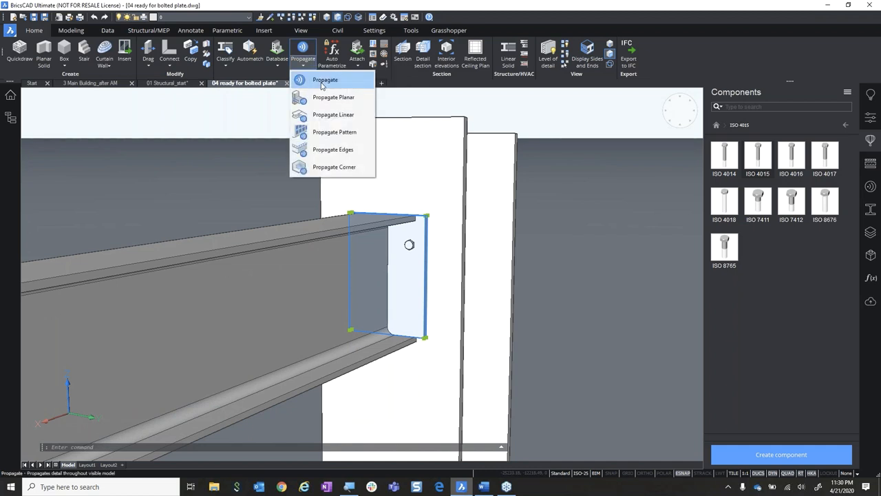
{"action": "left_click", "coordinate": [325, 80]}
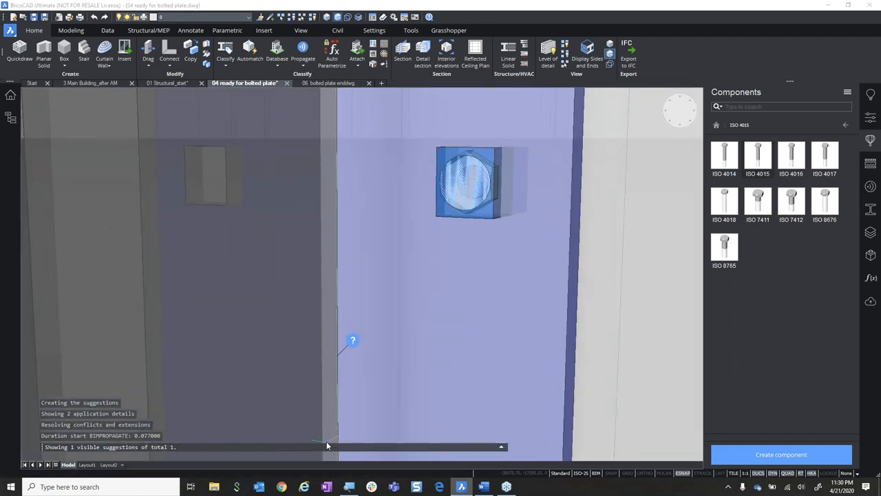
{"action": "left_click", "coordinate": [352, 341]}
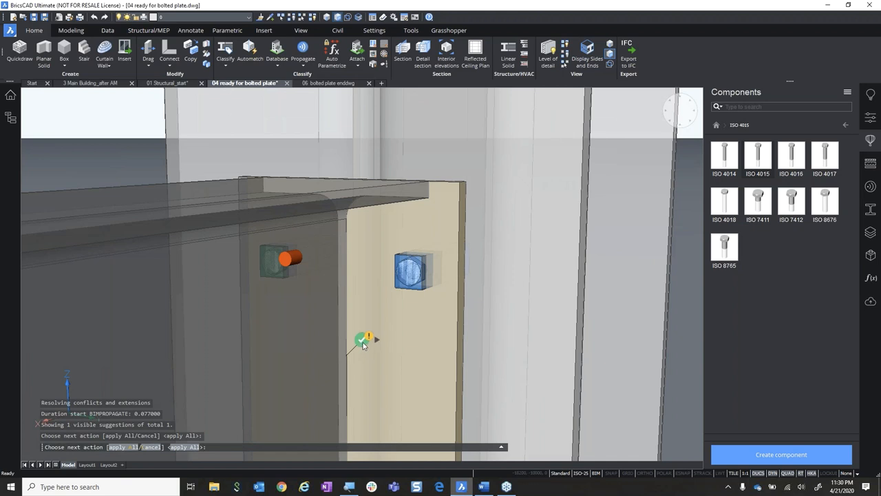
{"action": "left_click", "coordinate": [363, 340]}
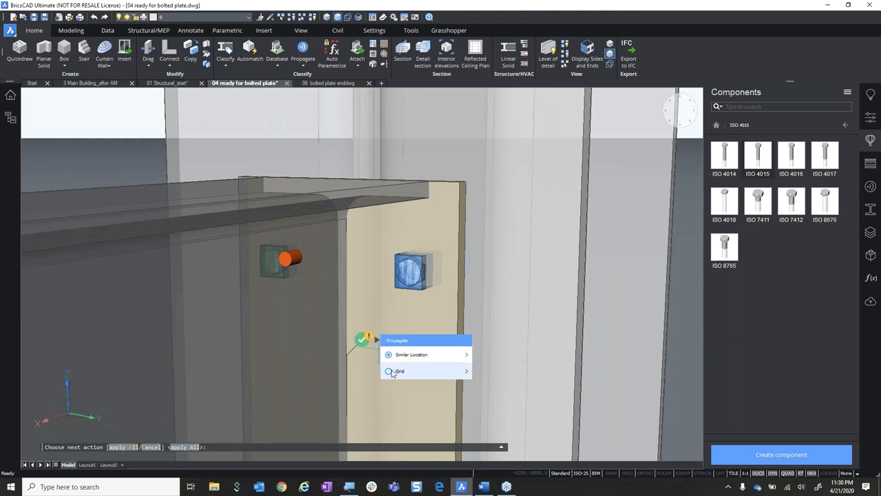
{"action": "left_click", "coordinate": [400, 371]}
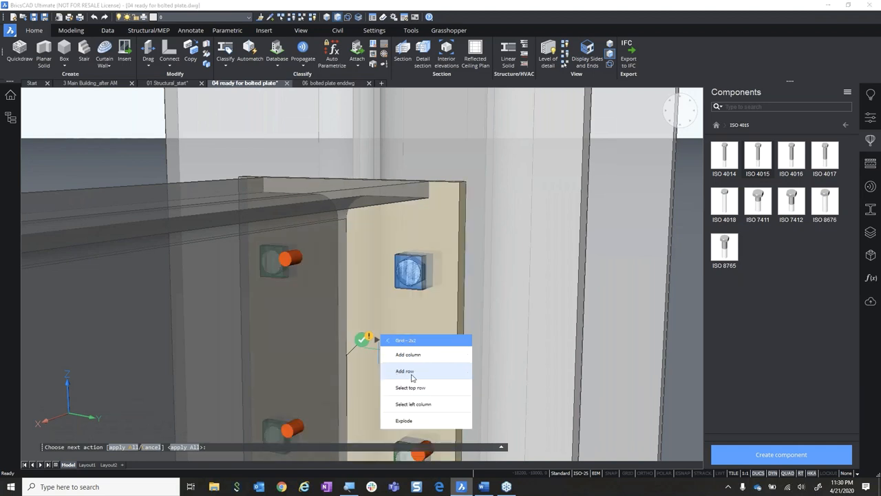
{"action": "mouse_move", "coordinate": [420, 375]}
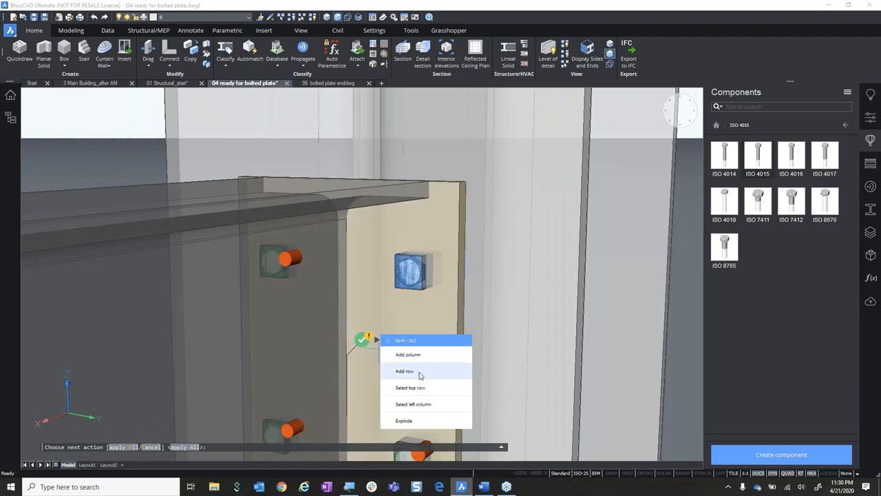
{"action": "left_click", "coordinate": [405, 371]}
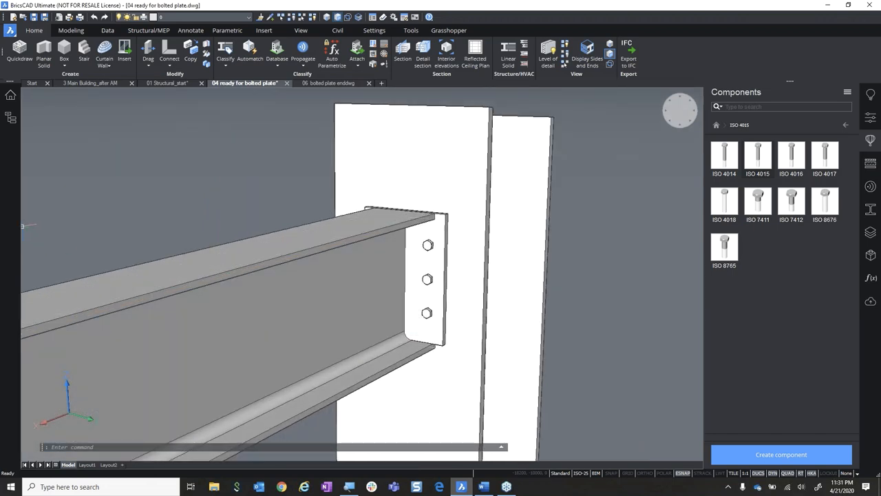
{"action": "scroll", "scroll_direction": "up", "scroll_amount": 3}
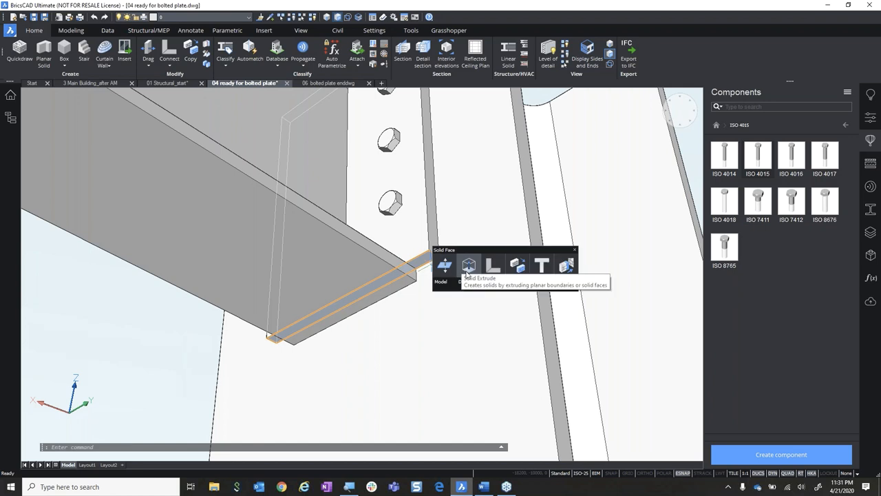
- Abandon the flange face extrusion and switch to the '06 bolted plate end' drawing
{"action": "left_click", "coordinate": [468, 265]}
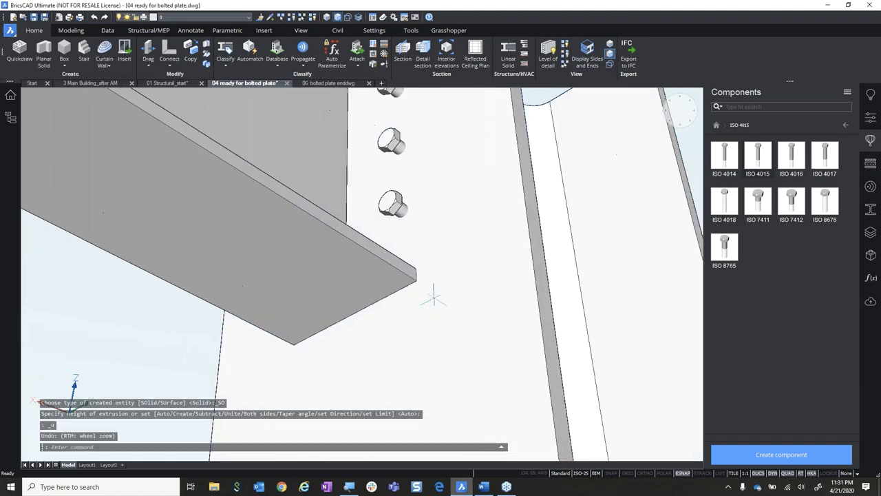
{"action": "left_click", "coordinate": [330, 83]}
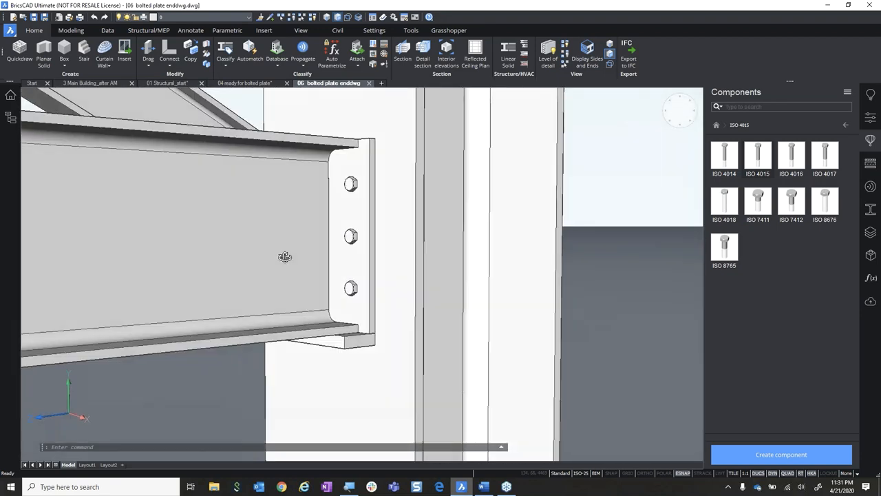
{"action": "left_click_drag", "start_coordinate": [285, 256], "coordinate": [301, 268]}
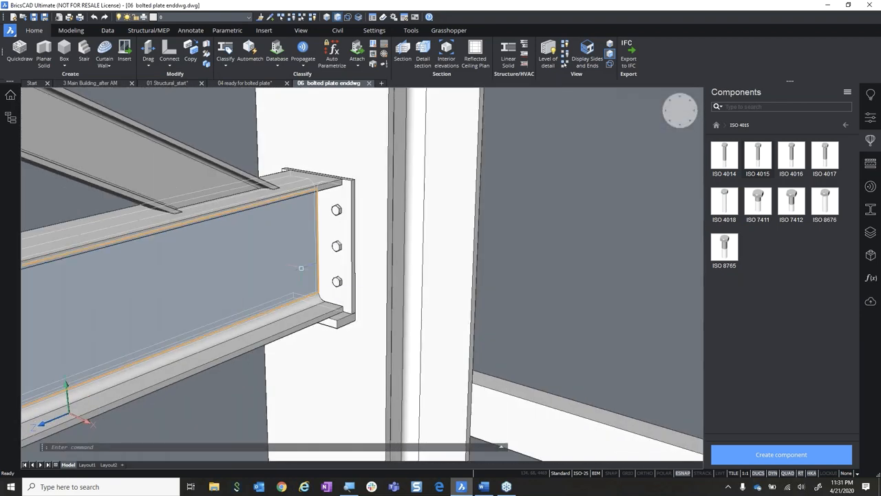
{"action": "left_click", "coordinate": [314, 241]}
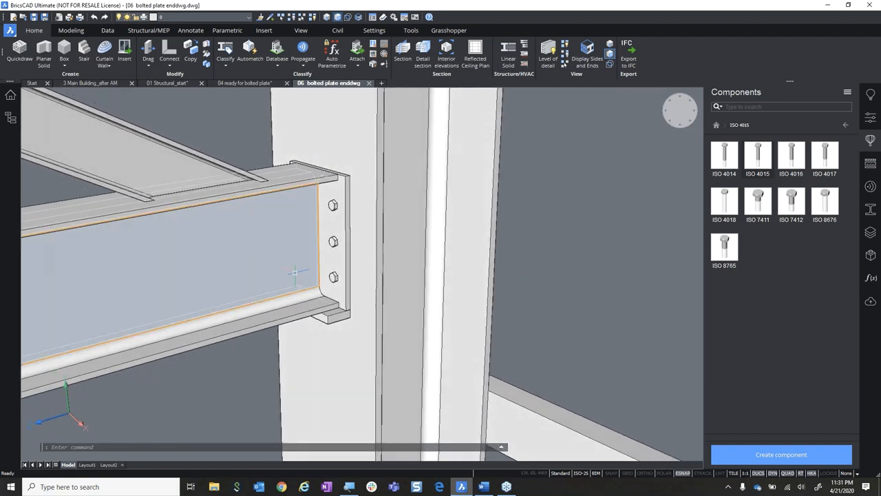
{"action": "left_click", "coordinate": [317, 255]}
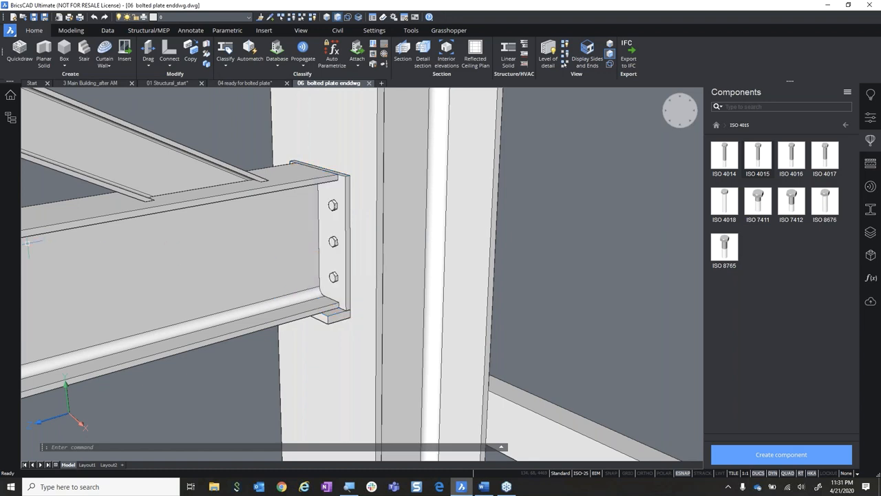
{"action": "mouse_move", "coordinate": [375, 217]}
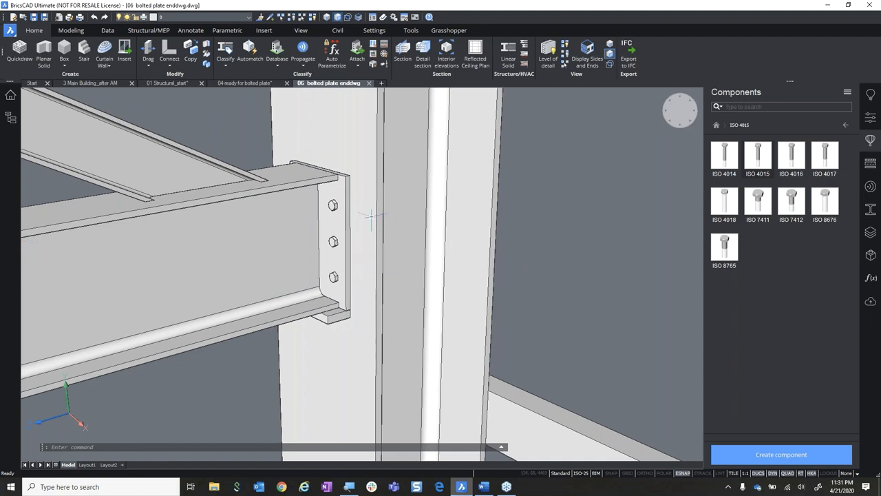
{"action": "left_click", "coordinate": [324, 241]}
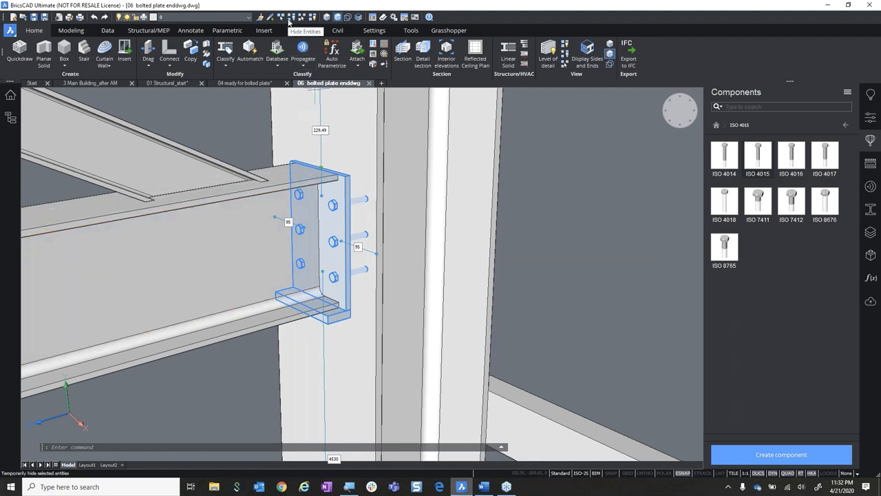
- Review the BoltedPlate block's properties, then reselect the end plate for Quad properties
{"action": "left_click", "coordinate": [301, 17]}
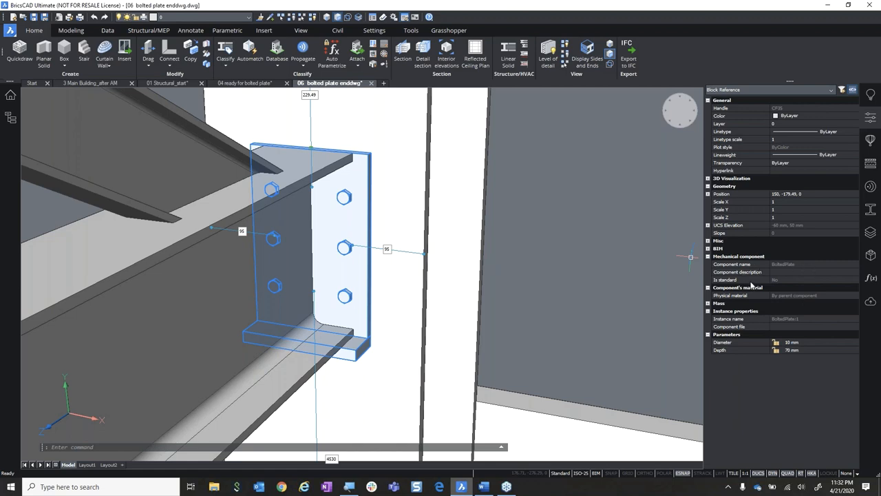
{"action": "mouse_move", "coordinate": [768, 289]}
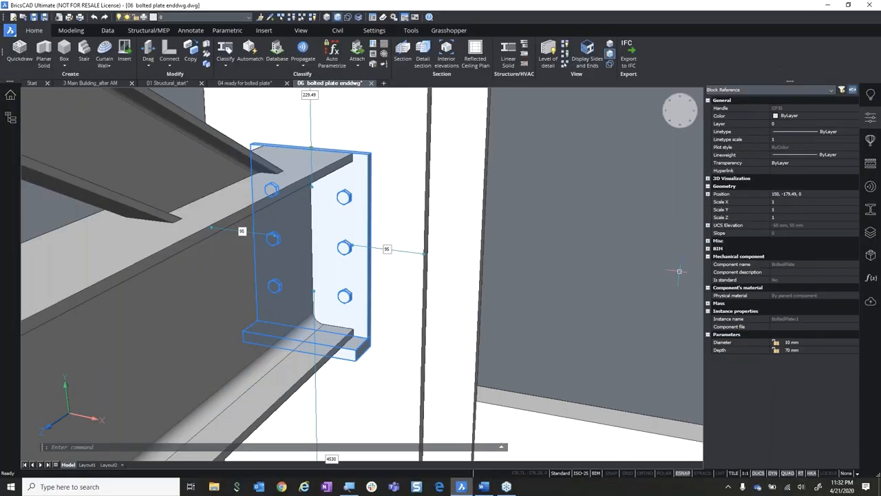
{"action": "key", "text": "Escape"}
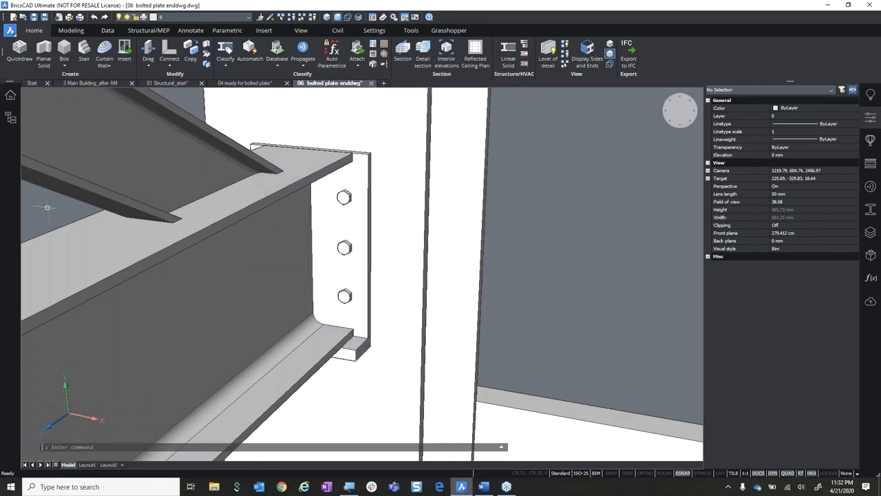
{"action": "left_click", "coordinate": [310, 241]}
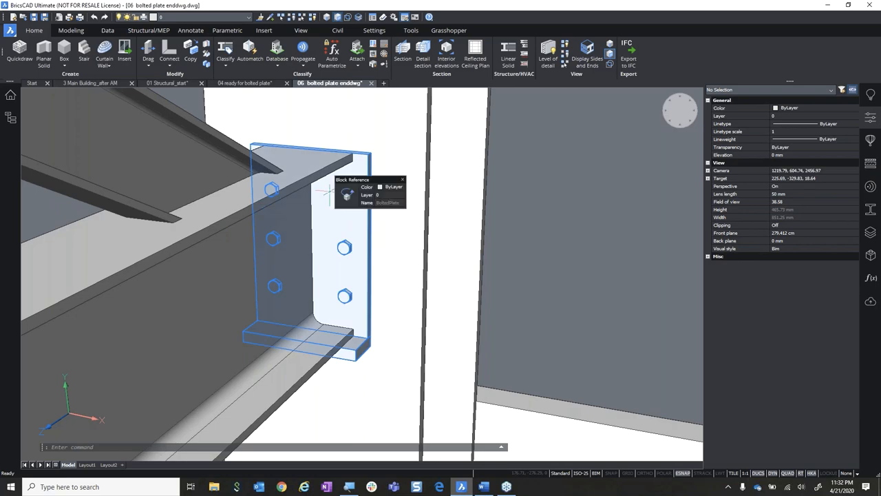